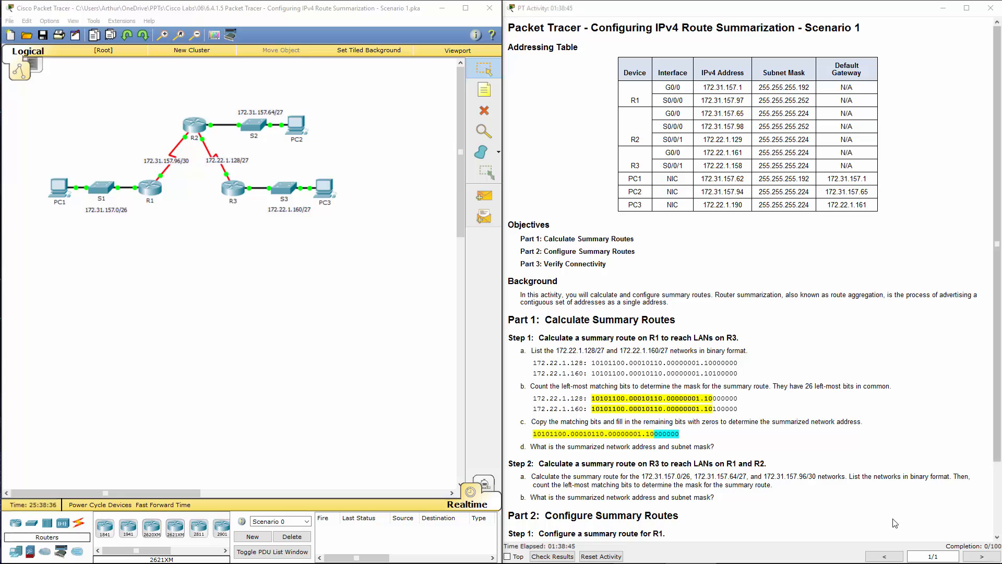
Fill row 3 with mask bits: 11111111 for three octets, then 11 and 000000
{"action": "scroll", "scroll_direction": "down", "scroll_amount": 3}
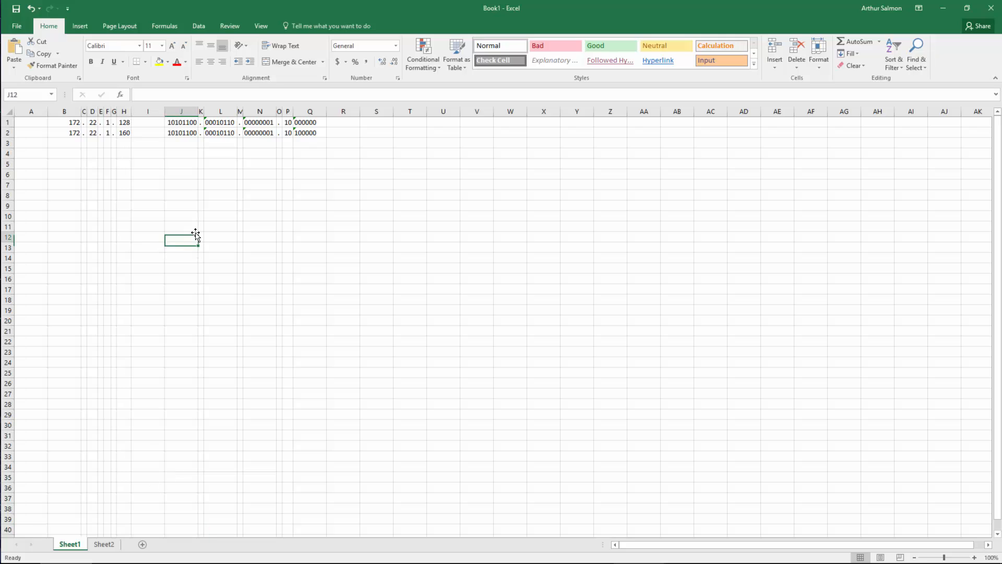
{"action": "mouse_move", "coordinate": [219, 225]}
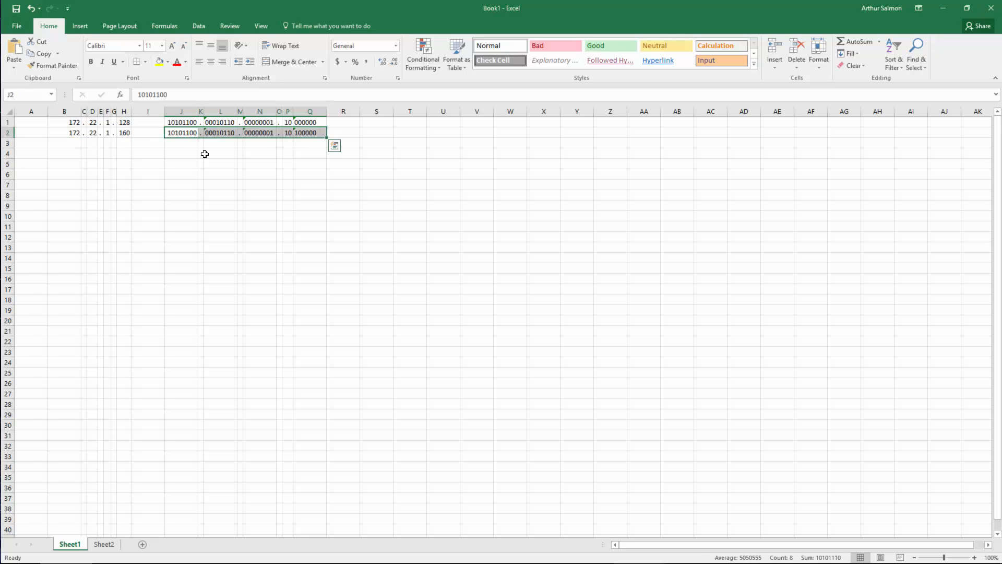
{"action": "left_click", "coordinate": [181, 143]}
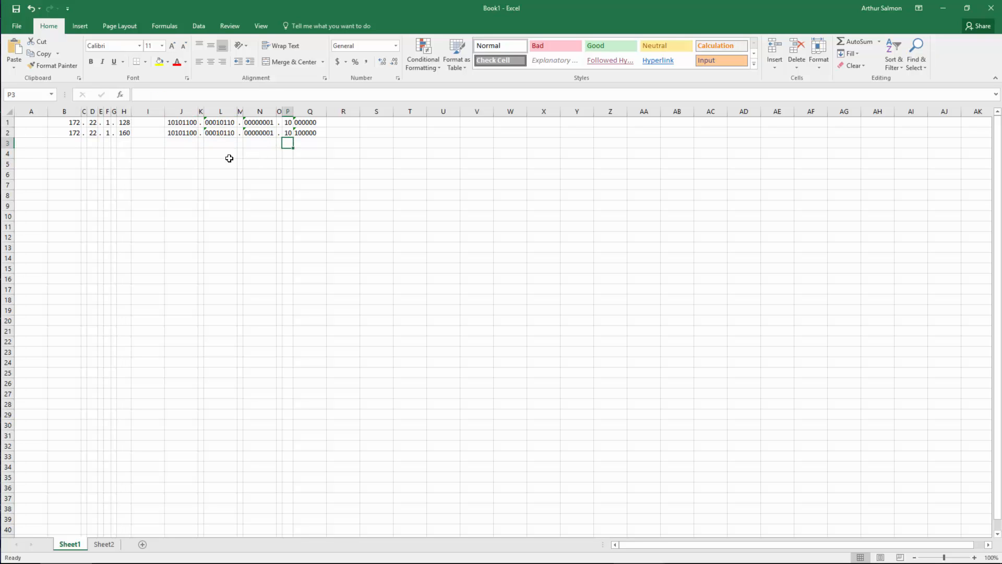
{"action": "type", "text": "10"}
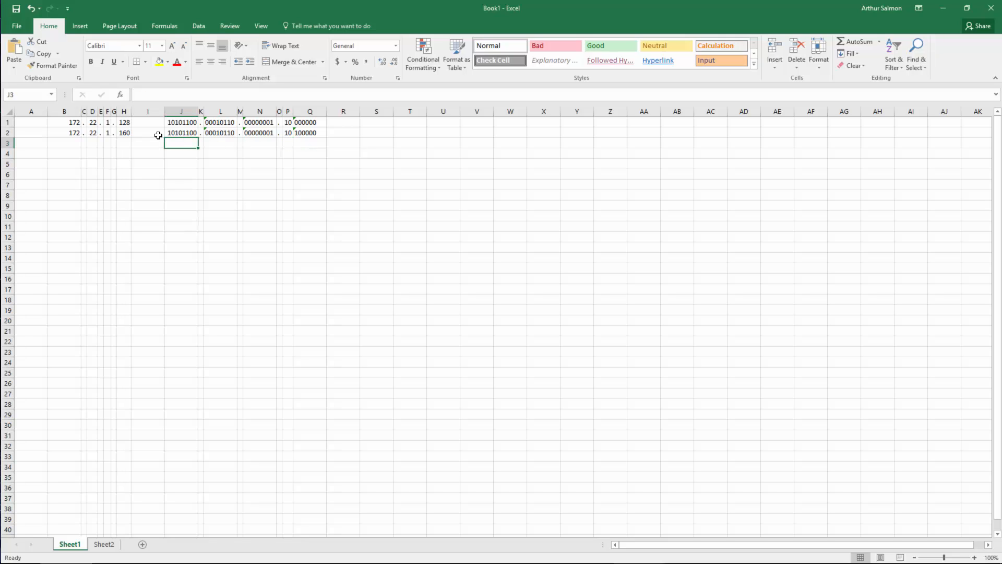
{"action": "type", "text": "1111"}
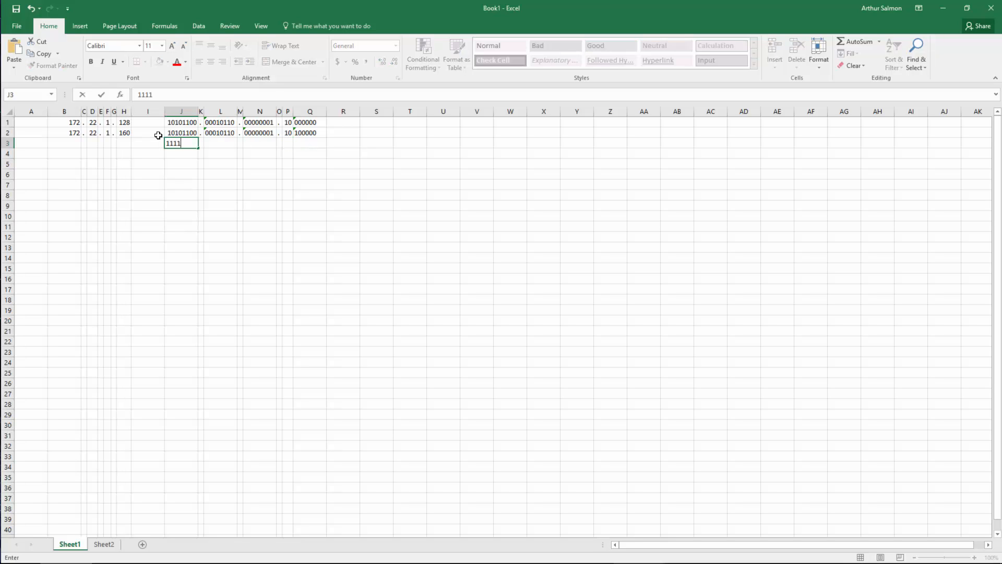
{"action": "type", "text": "111"}
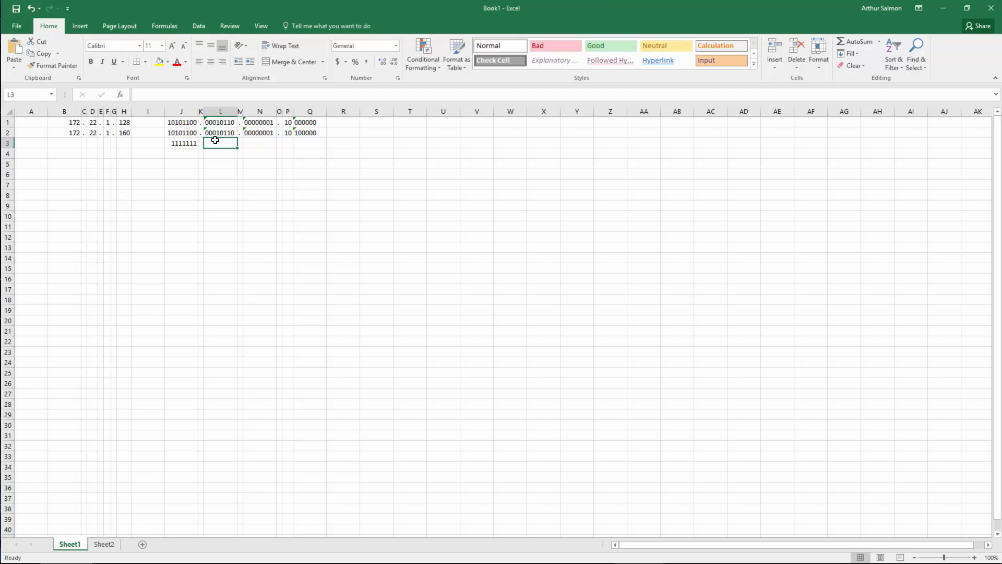
{"action": "type", "text": "1111111"}
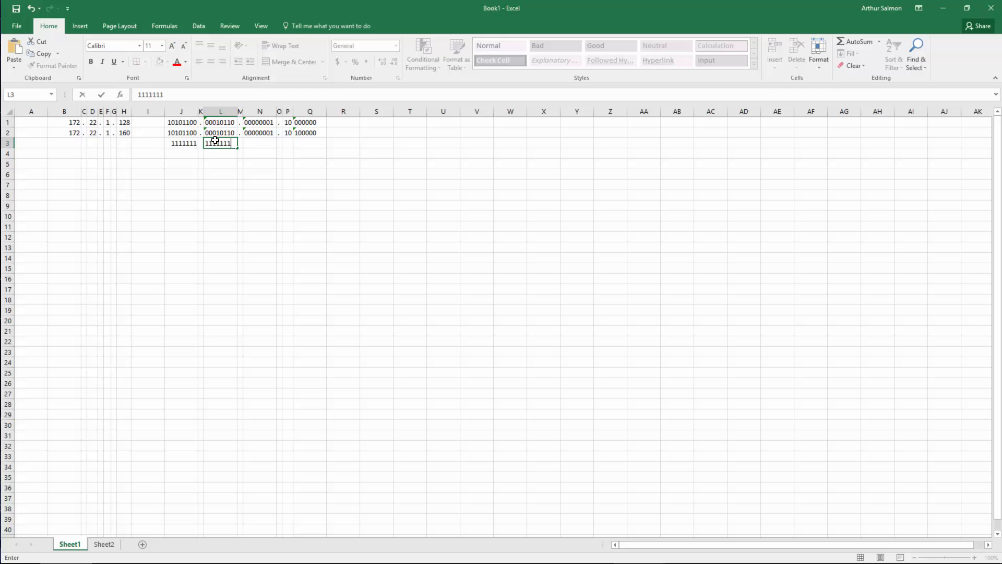
{"action": "type", "text": "1"}
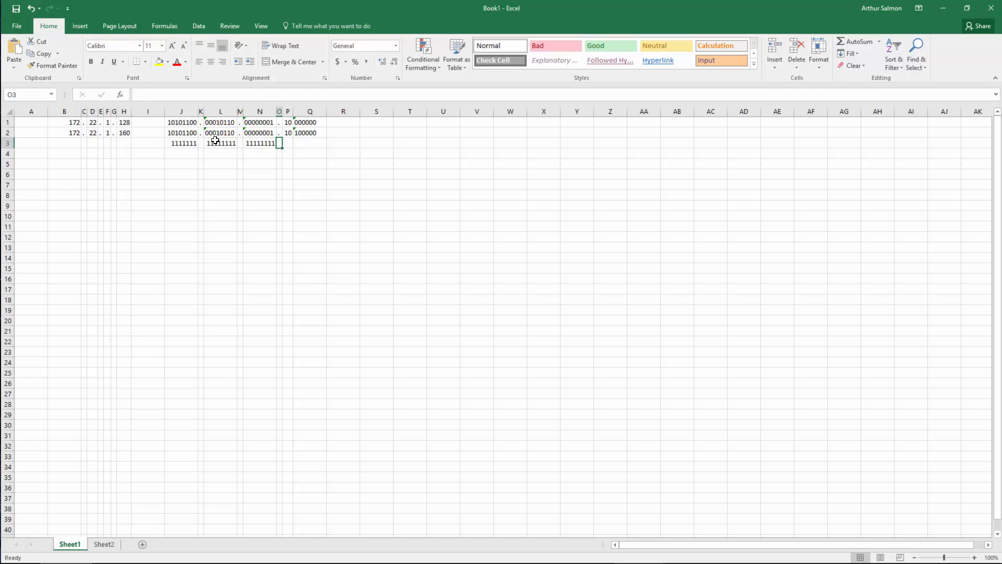
{"action": "type", "text": "11"}
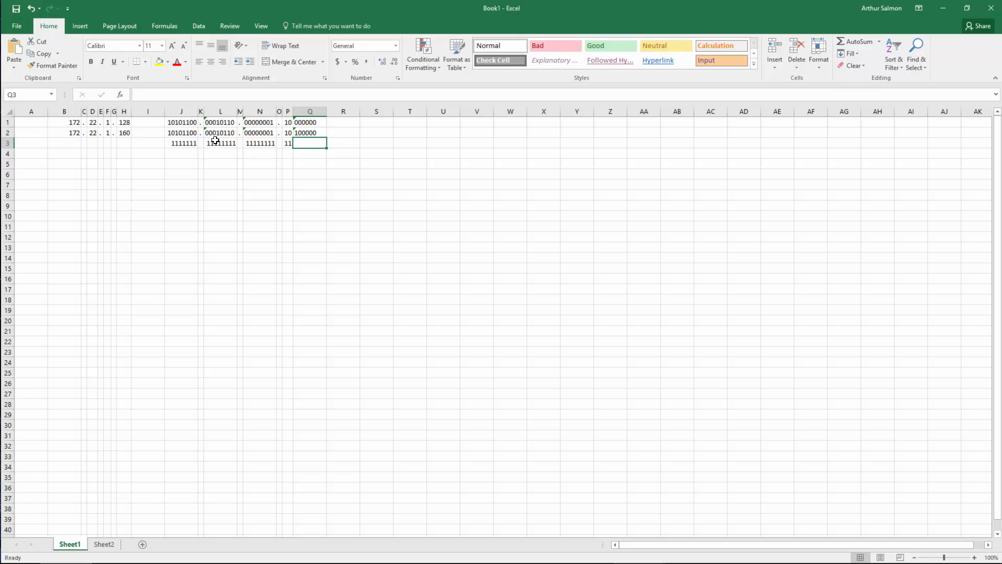
{"action": "type", "text": "0000000"}
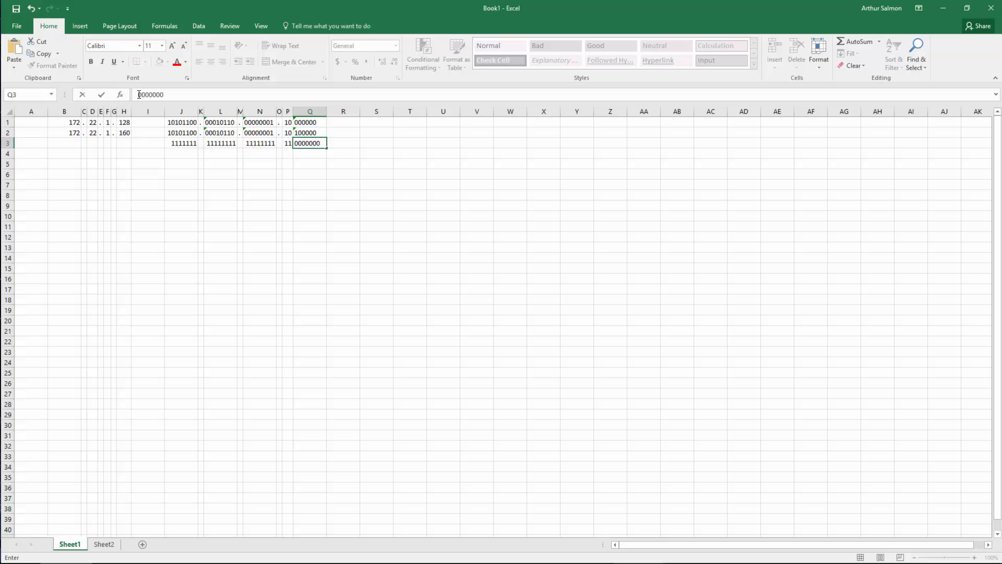
{"action": "left_click", "coordinate": [151, 94]}
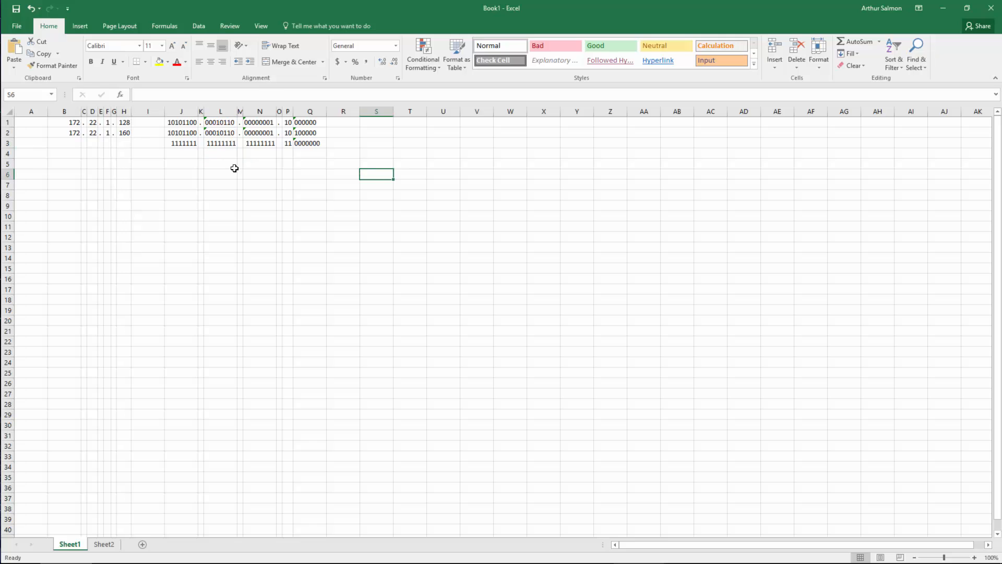
{"action": "mouse_move", "coordinate": [355, 178]}
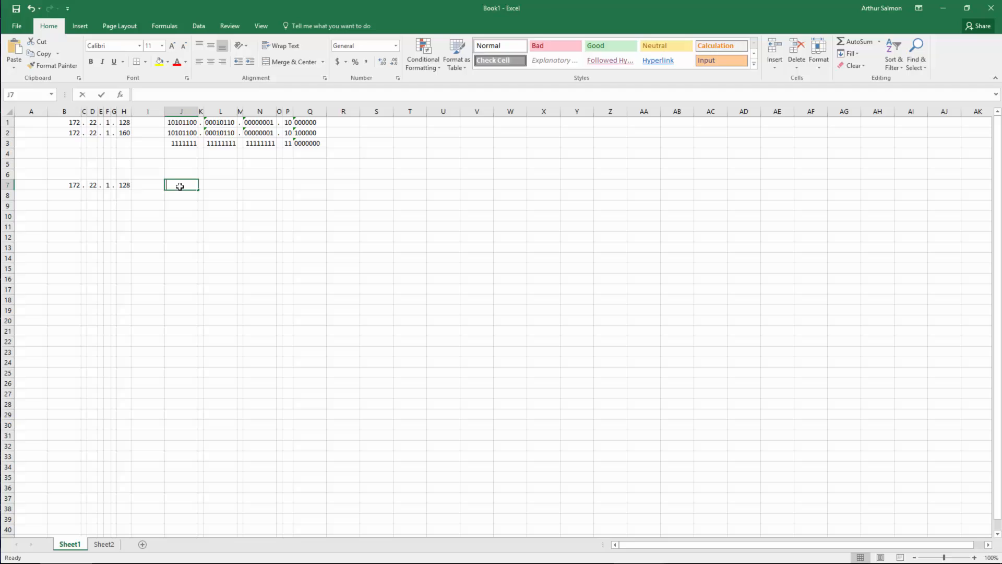
Enter mask octets 255, 255, 255 and 192 beside 172.22.1.128 in row 7
{"action": "type", "text": "255"}
{"action": "left_click", "coordinate": [201, 185]}
{"action": "type", "text": "."}
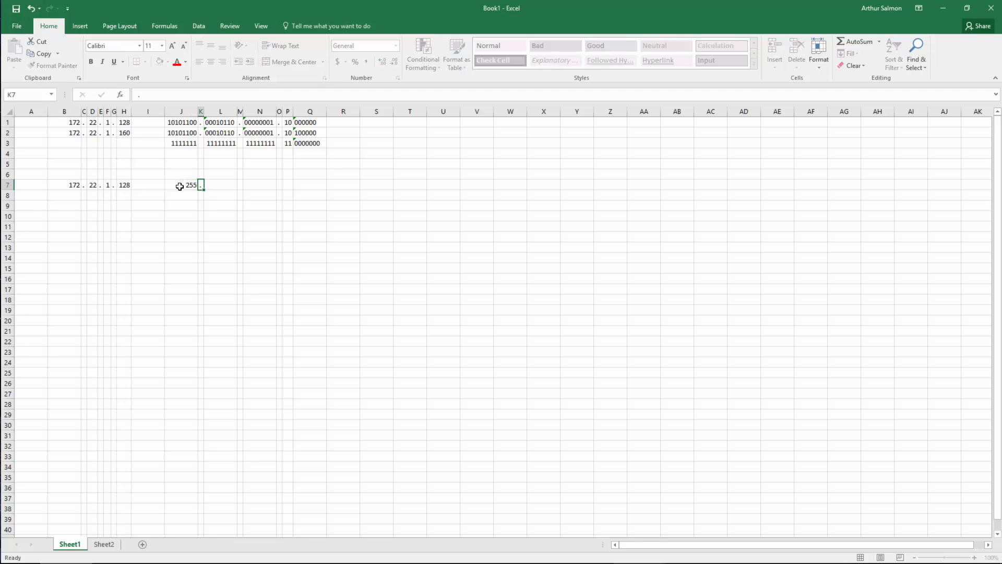
{"action": "type", "text": "255"}
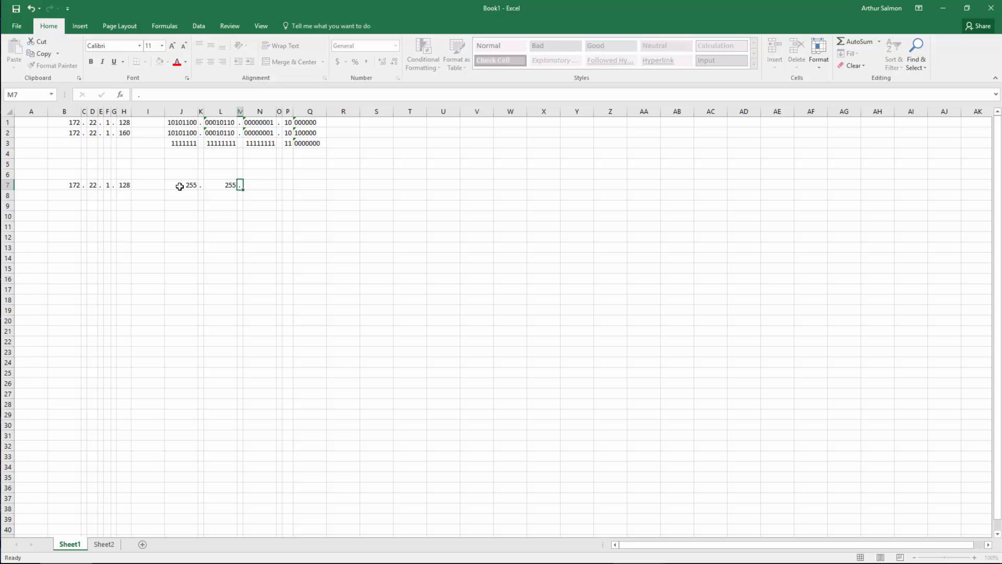
{"action": "type", "text": "255"}
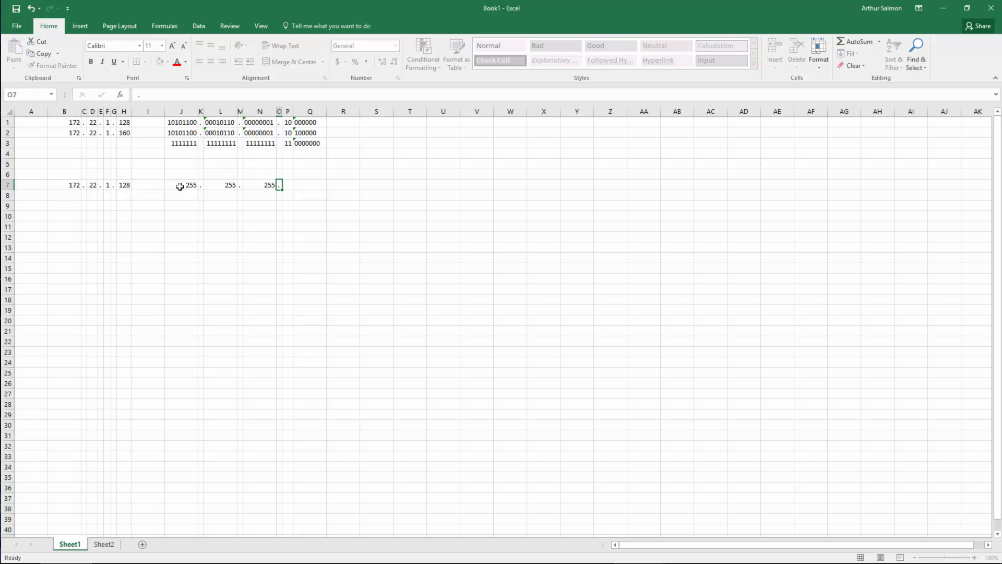
{"action": "type", "text": "192"}
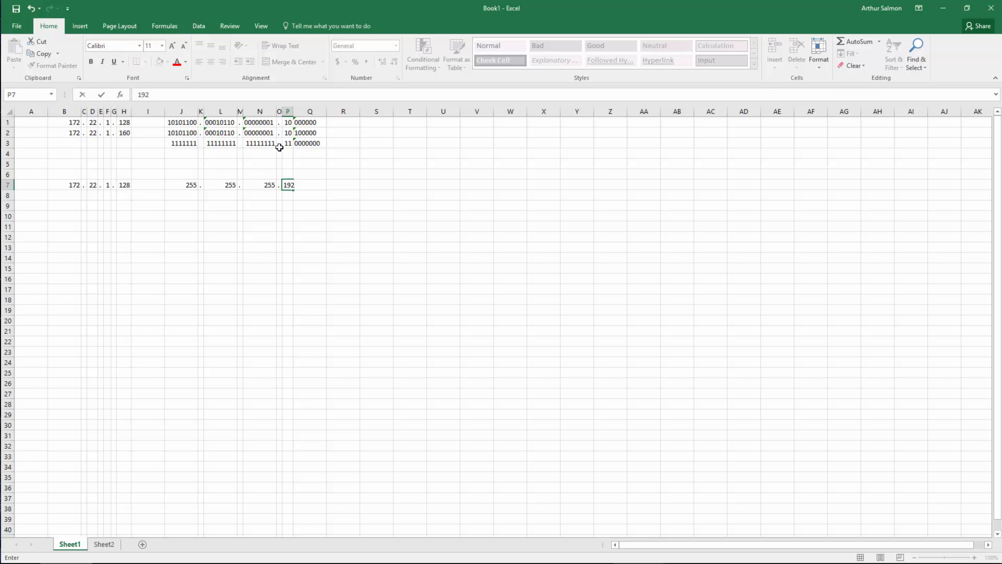
{"action": "left_click", "coordinate": [288, 143]}
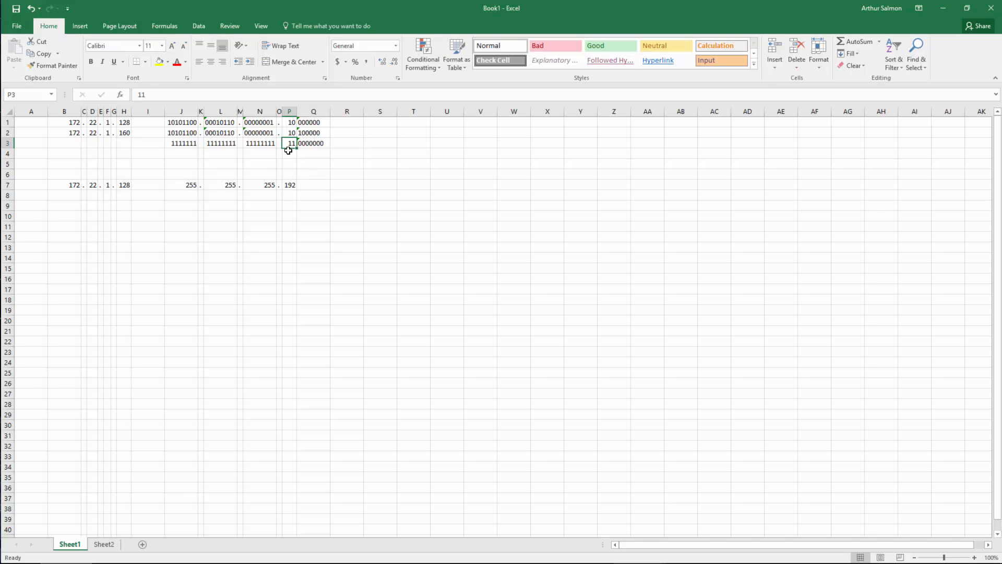
{"action": "left_click", "coordinate": [259, 216]}
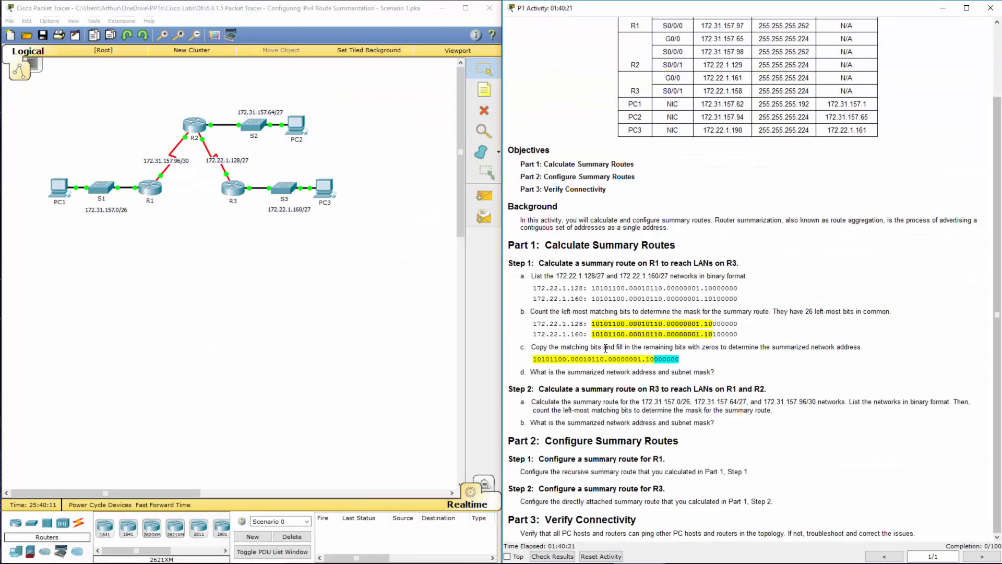
Scroll the Packet Tracer instructions down to Part 1 Step 2 and Part 2
{"action": "left_click_drag", "start_coordinate": [531, 346], "coordinate": [758, 346]}
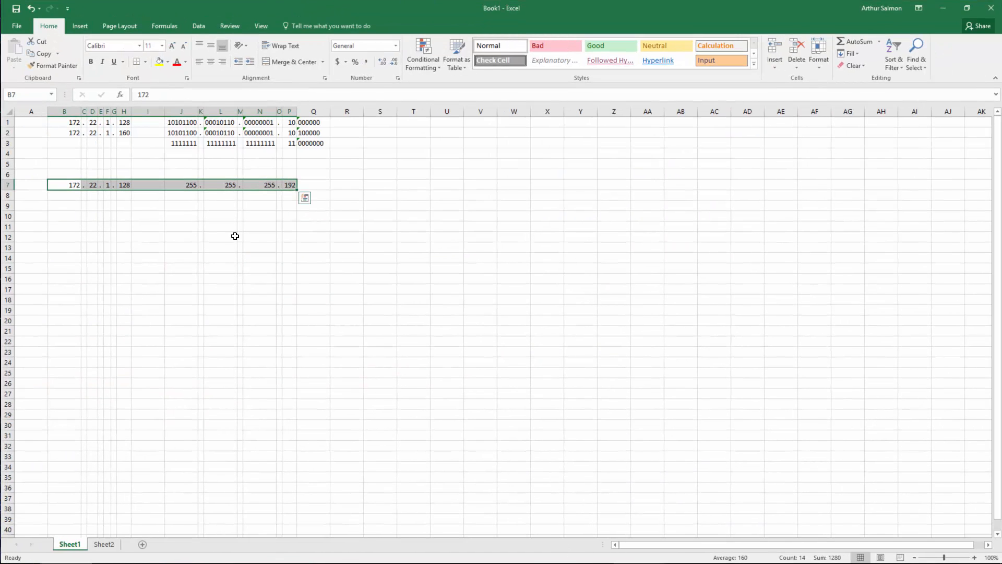
On Sheet2, type mask bits 11111111 in J5, L5, N5, then 1 and zeros
{"action": "left_click", "coordinate": [104, 543]}
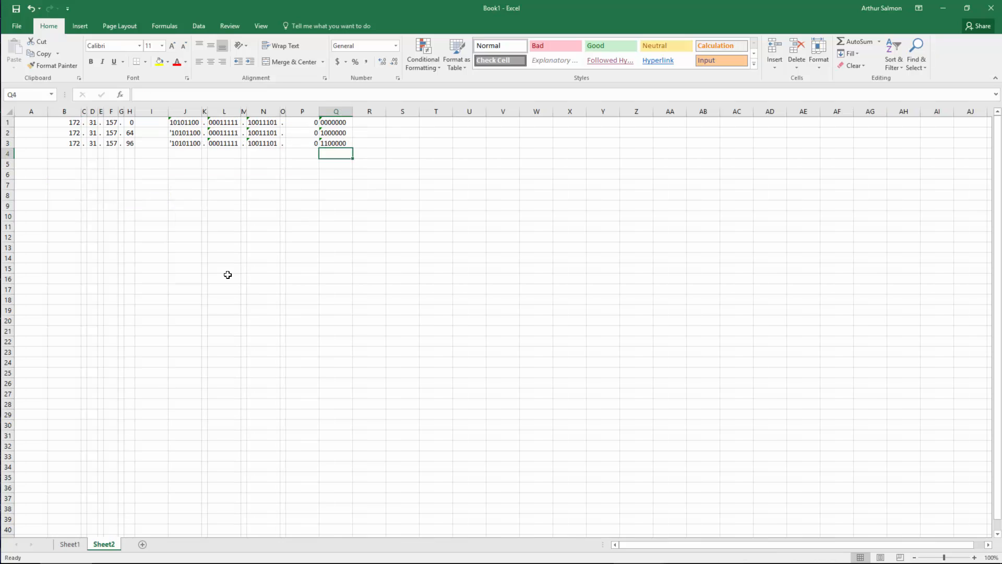
{"action": "left_click", "coordinate": [224, 278]}
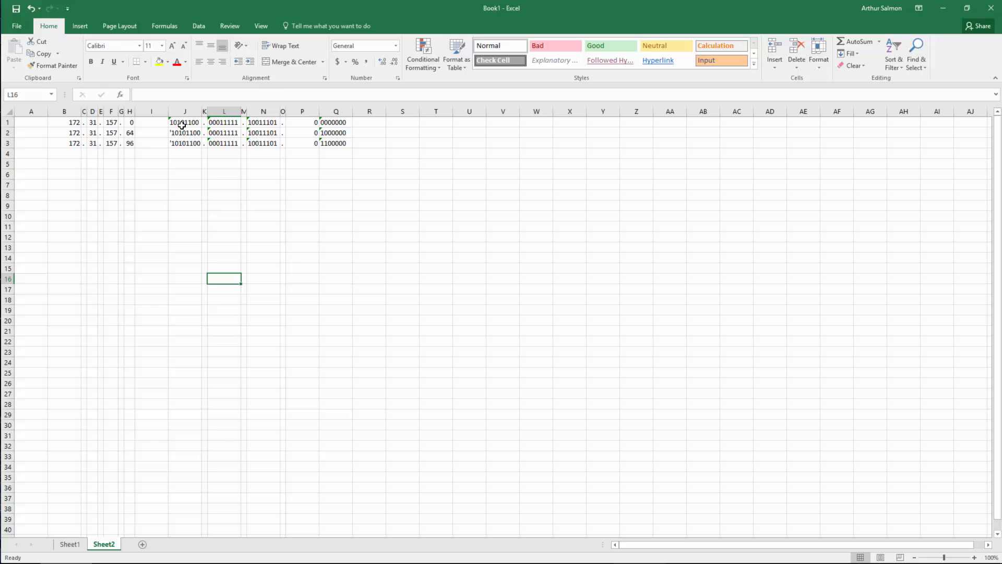
{"action": "mouse_move", "coordinate": [180, 151]}
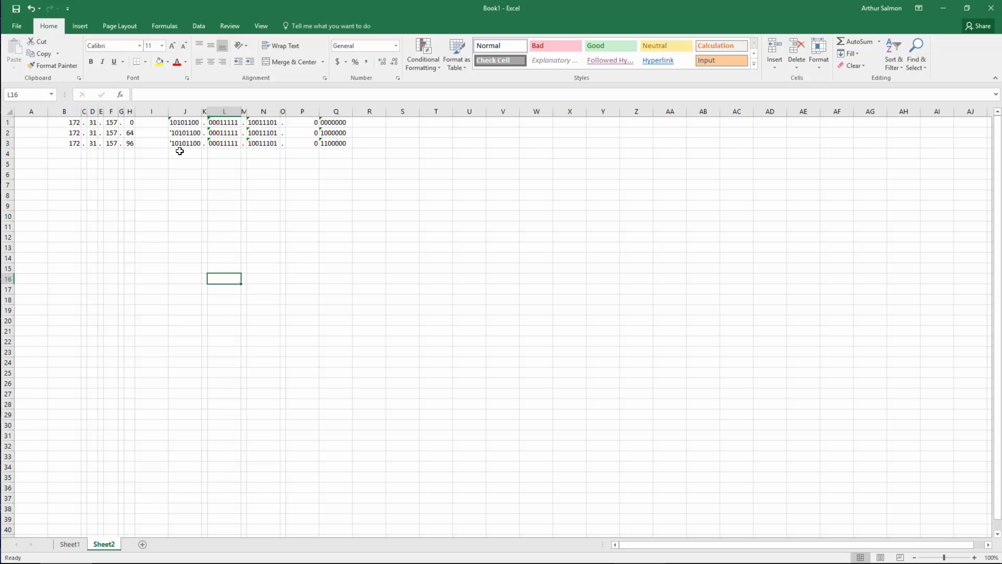
{"action": "left_click", "coordinate": [185, 163]}
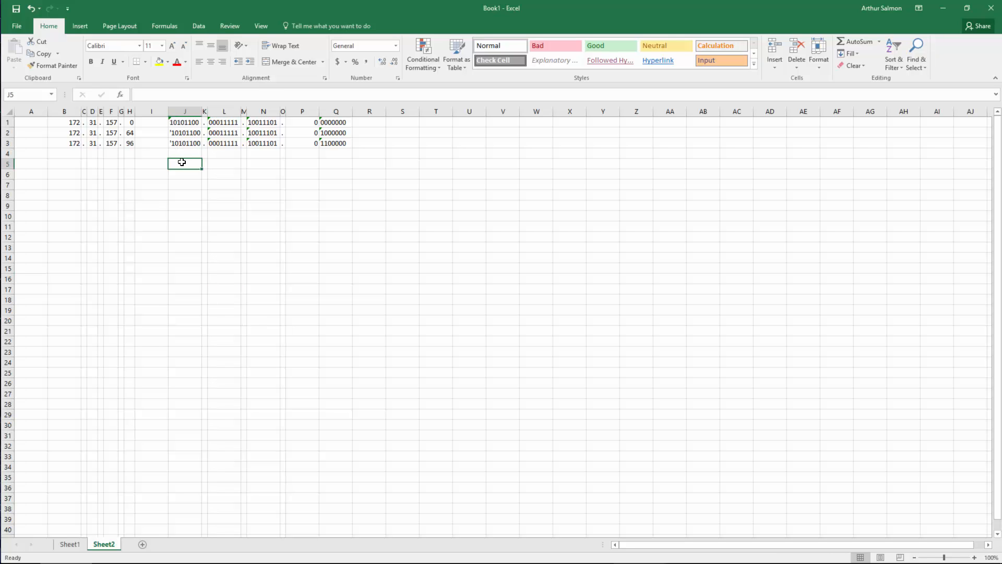
{"action": "type", "text": "11111"}
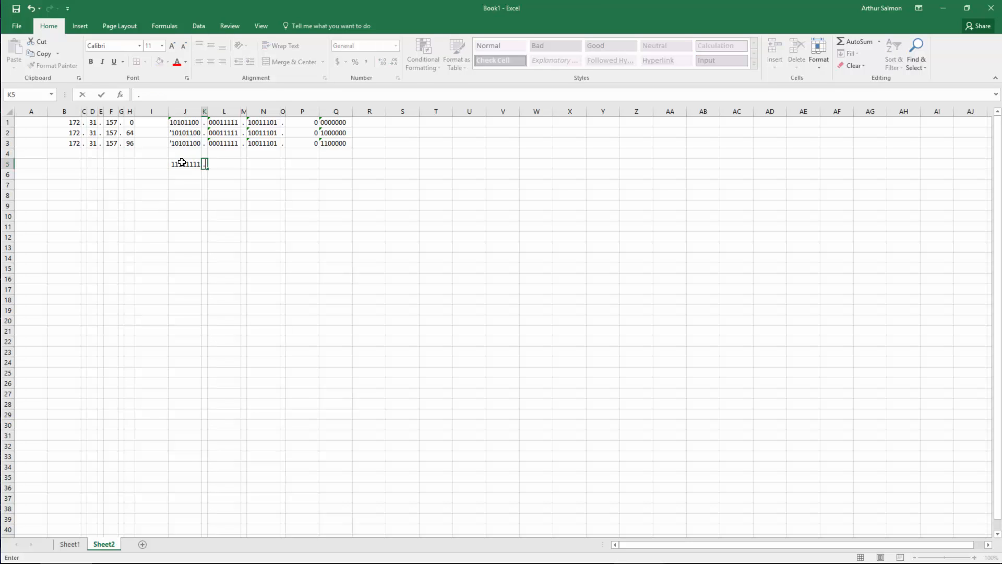
{"action": "type", "text": "1111"}
{"action": "left_click", "coordinate": [244, 163]}
{"action": "type", "text": "."}
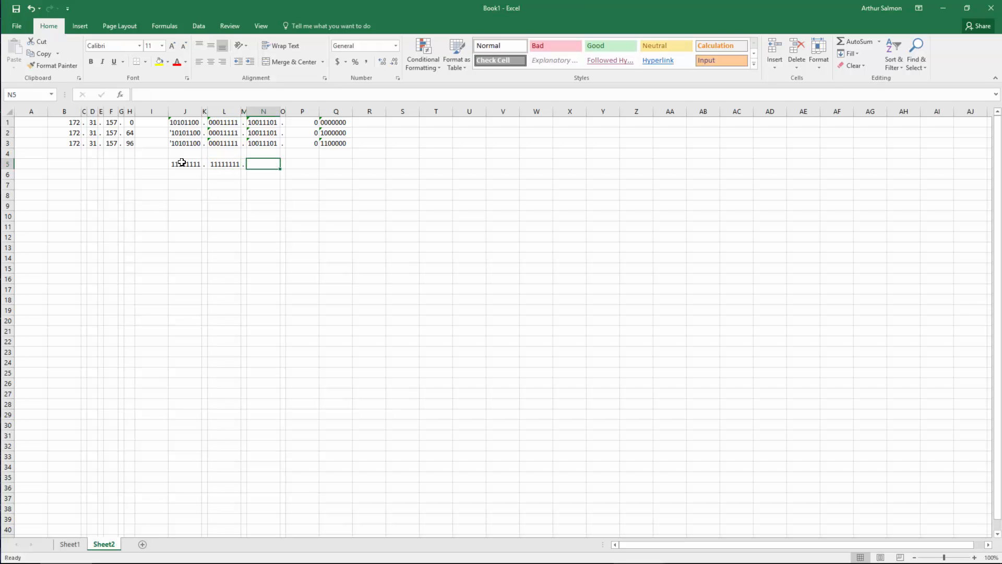
{"action": "type", "text": "11111111"}
{"action": "left_click", "coordinate": [283, 164]}
{"action": "type", "text": "."}
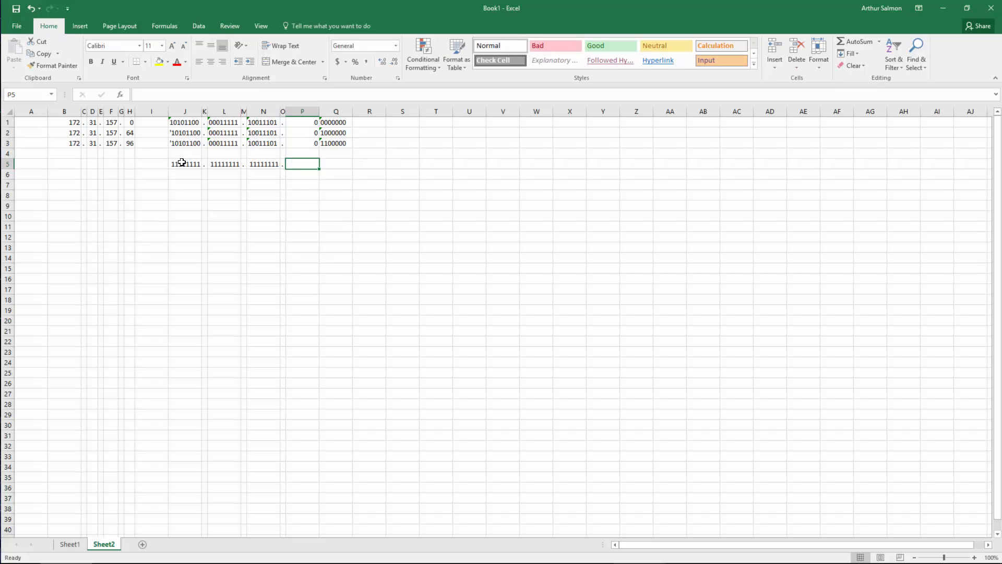
{"action": "type", "text": "1"}
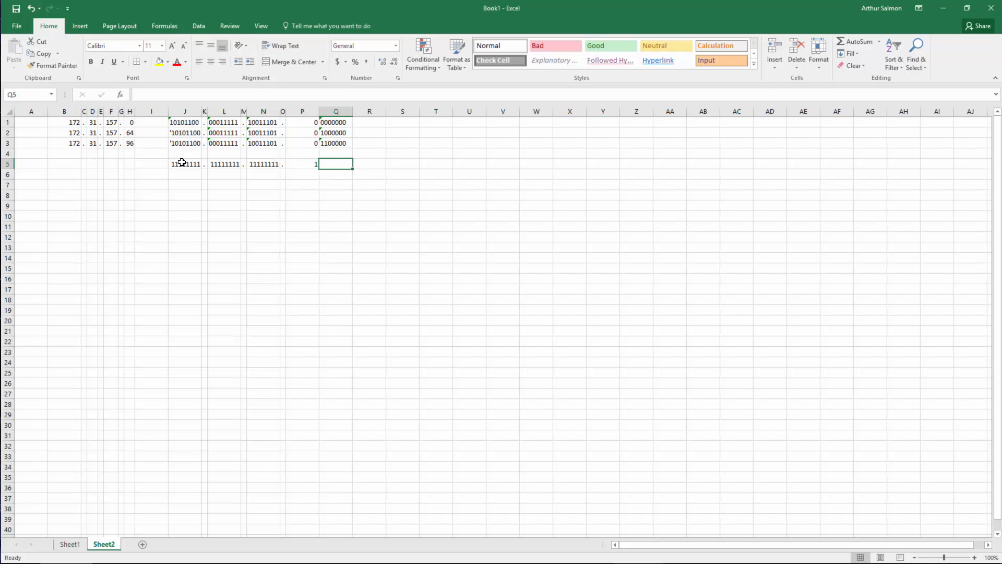
{"action": "type", "text": "'"}
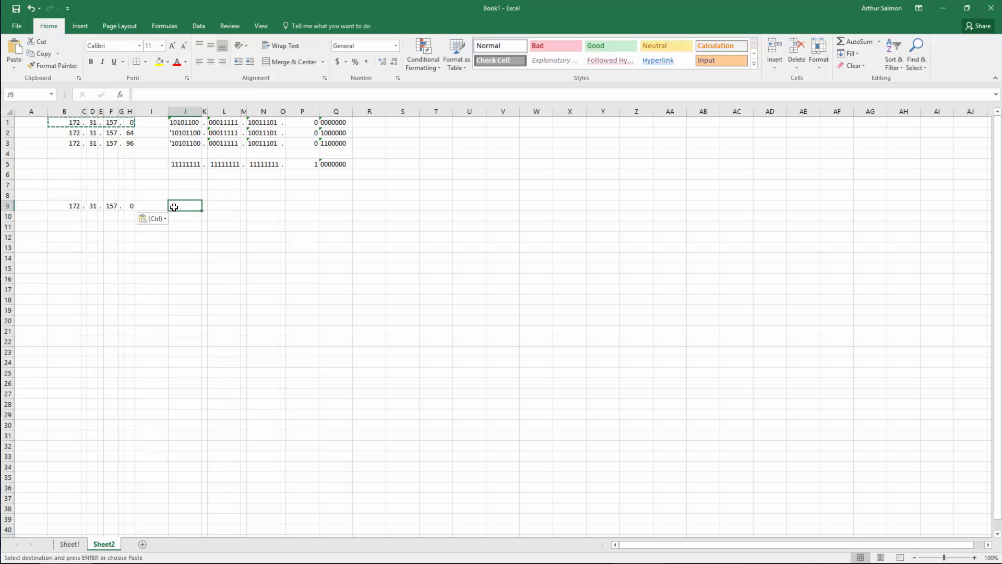
Type mask octets 255 and final octet 128 after 172.31.157.0 in row 9
{"action": "type", "text": "255"}
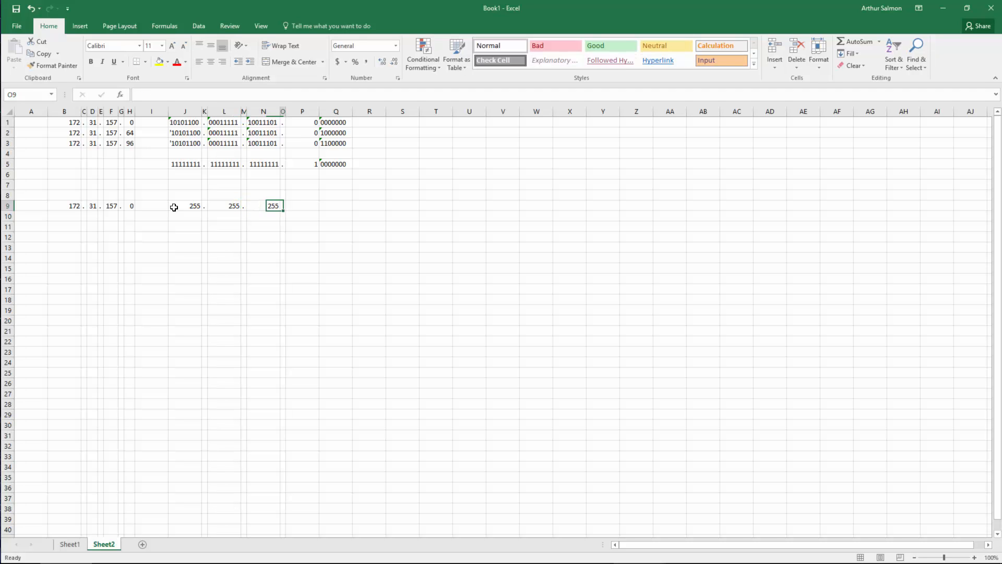
{"action": "type", "text": "128"}
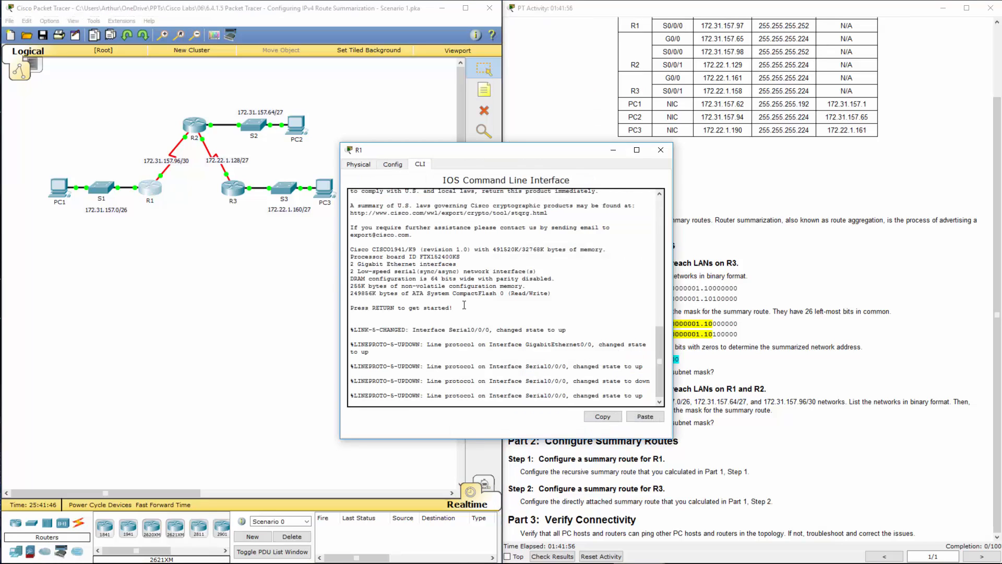
Enter 'en' and 'config t' on R1, then begin an 'ip route' command
{"action": "type", "text": "en"}
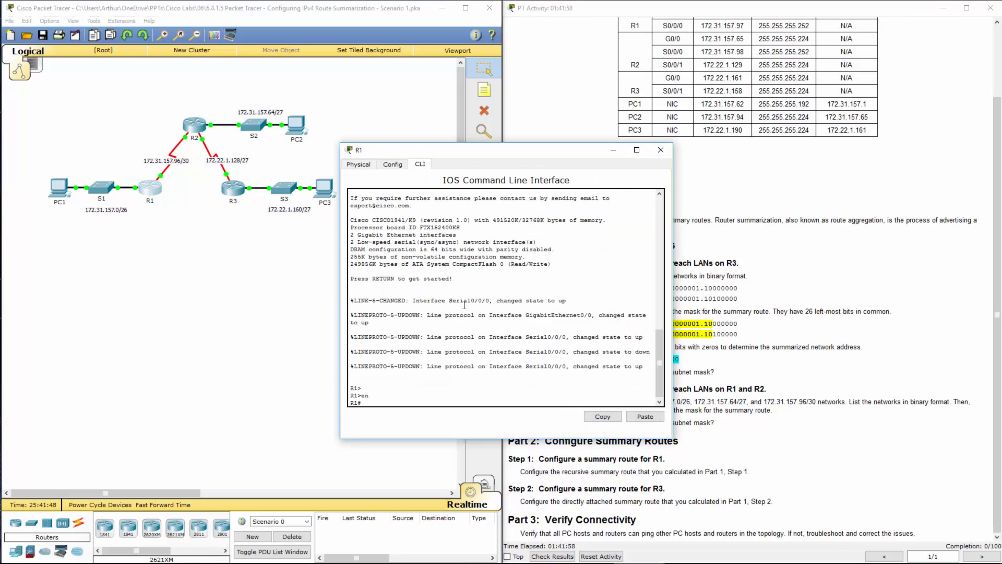
{"action": "type", "text": "config t"}
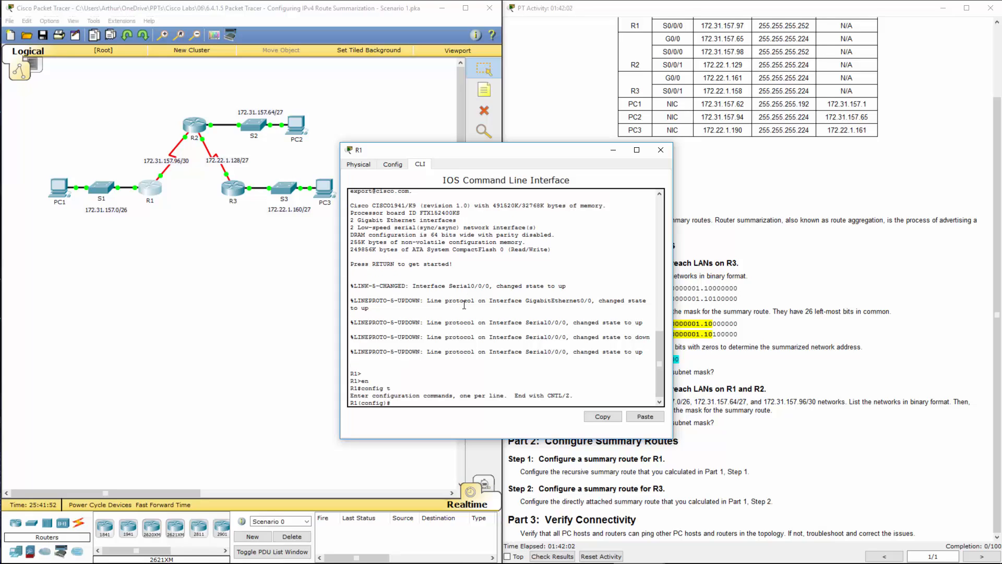
{"action": "type", "text": "ip route"}
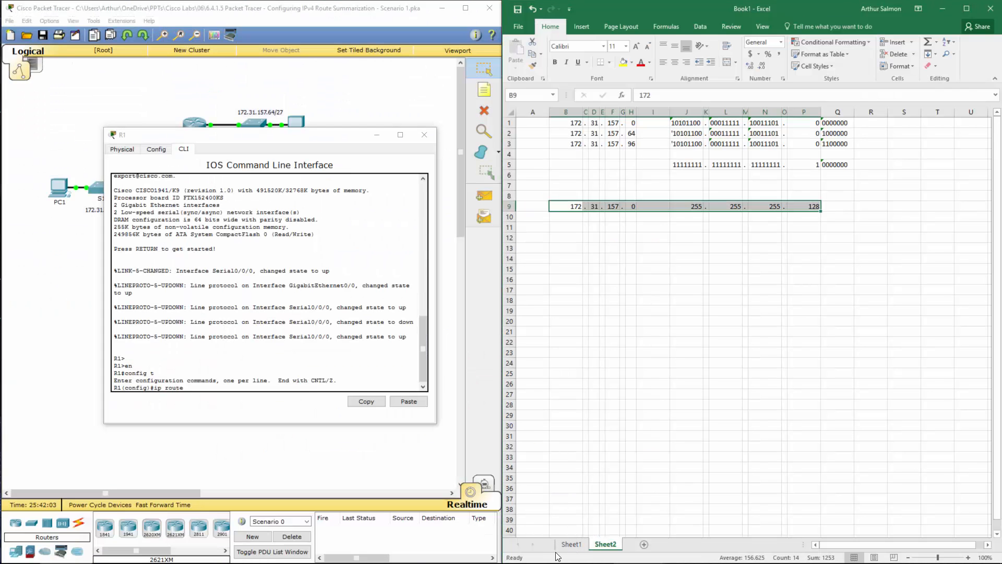
Check Sheet1, then enter 'ip route 172.22.1.128 255.255.255.192 172.31.157.98' on R1
{"action": "left_click", "coordinate": [571, 544]}
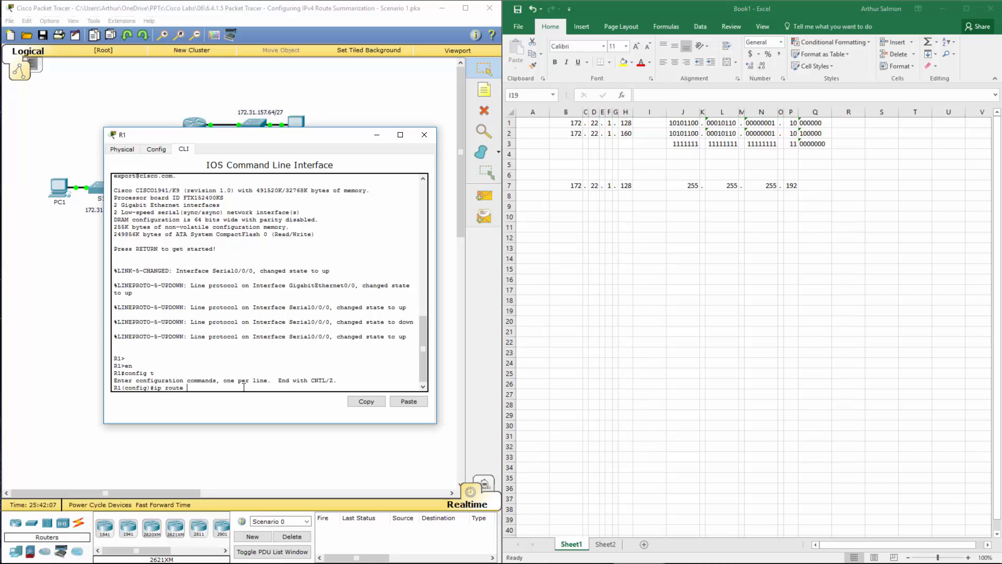
{"action": "type", "text": "172."}
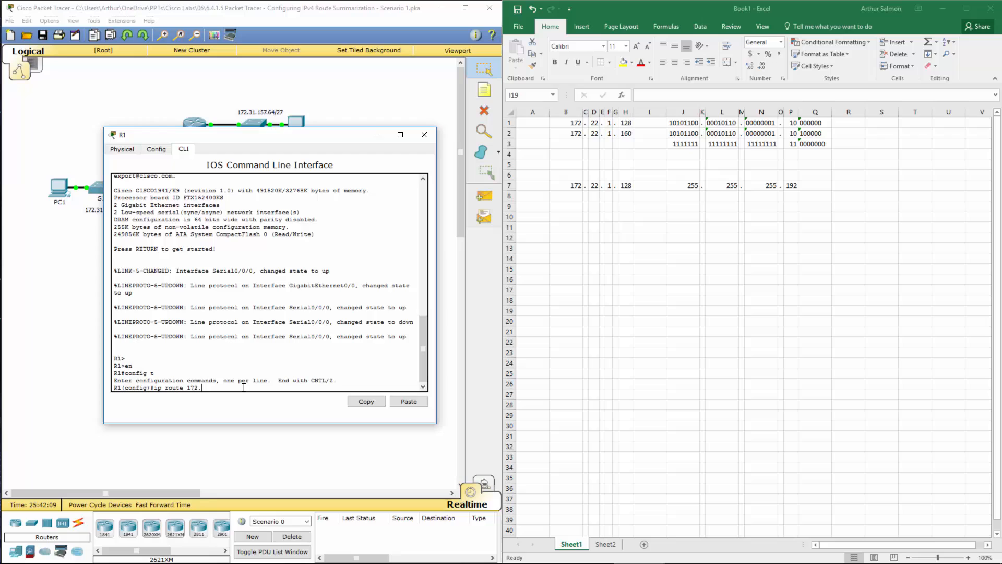
{"action": "type", "text": "22.1."}
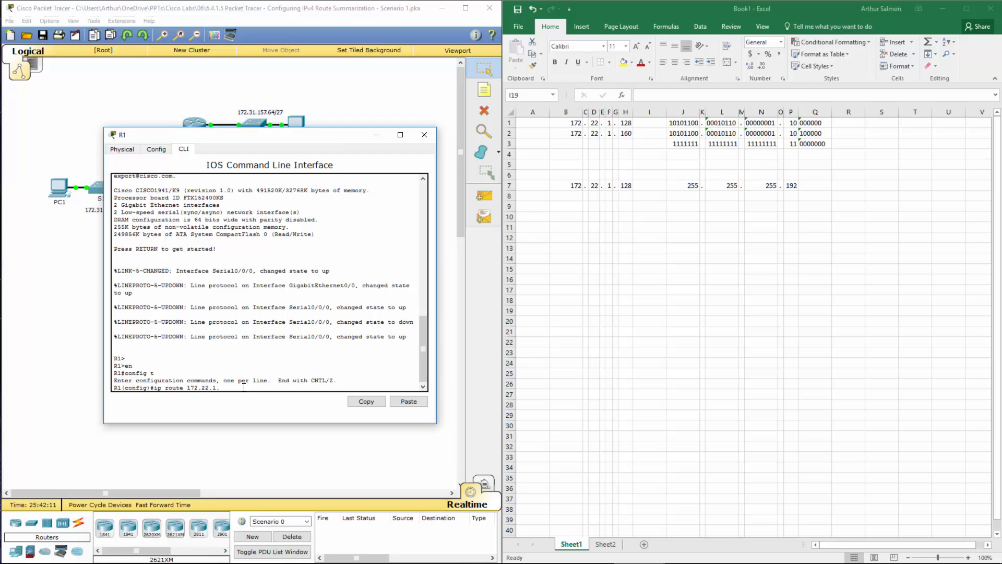
{"action": "type", "text": "128"}
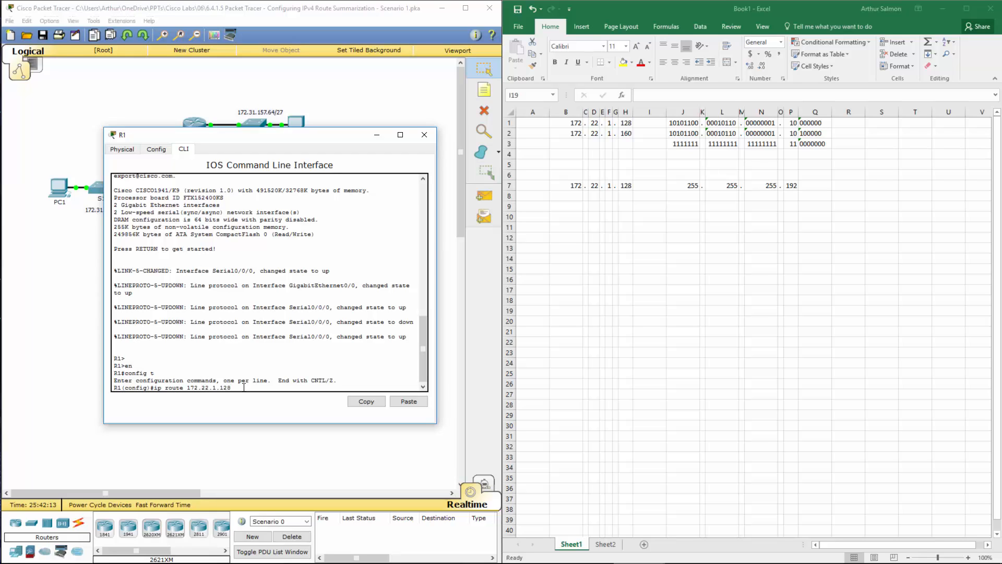
{"action": "type", "text": "255.255.255.192"}
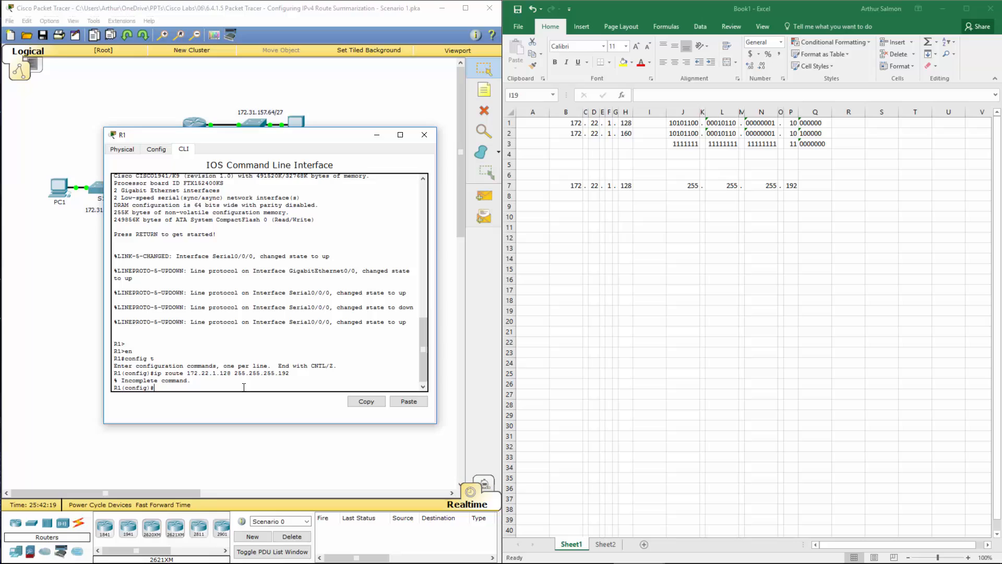
{"action": "type", "text": "ip route 172.22.1.128 255.255.255.192"}
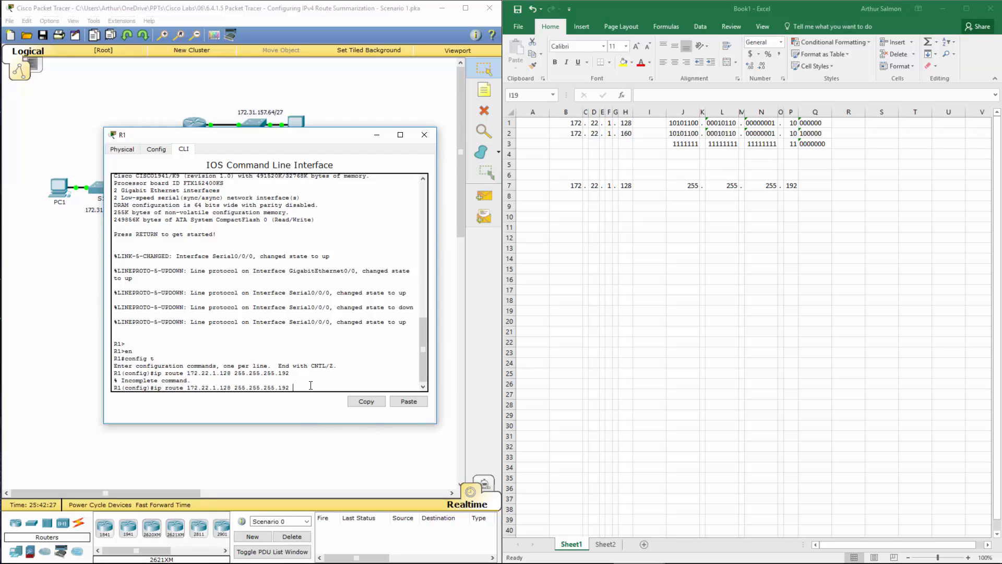
{"action": "type", "text": "172."}
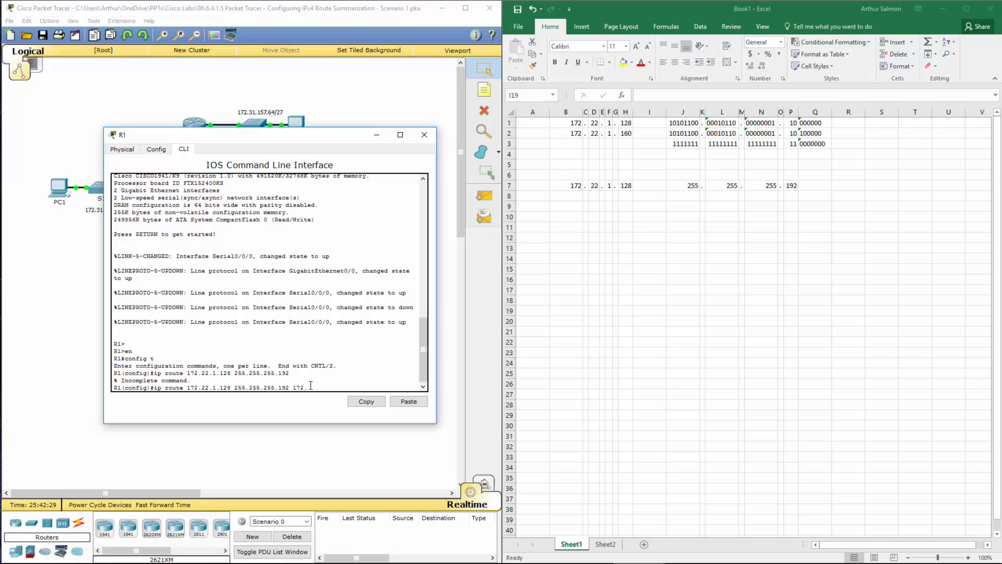
{"action": "type", "text": "31.1"}
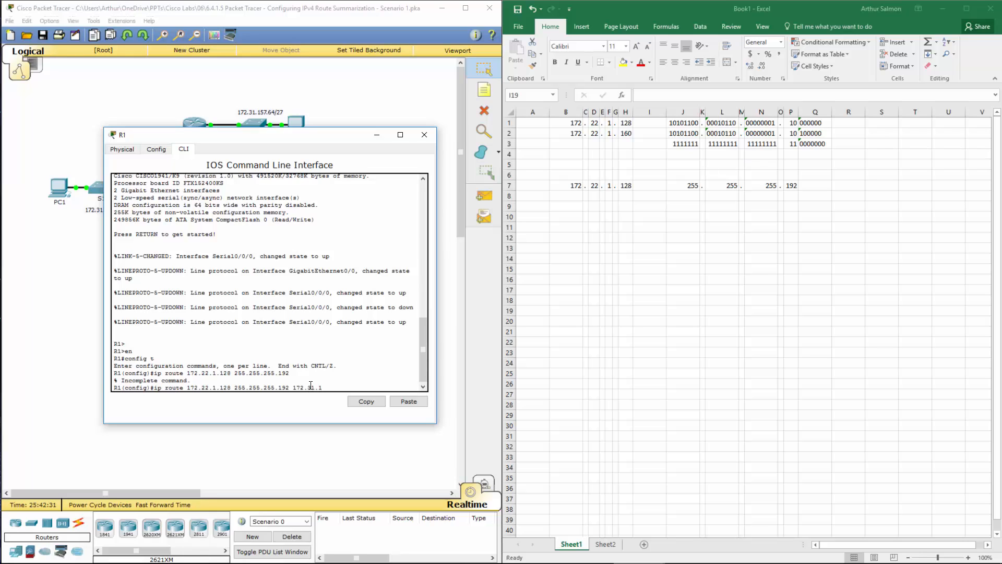
{"action": "type", "text": "57.98"}
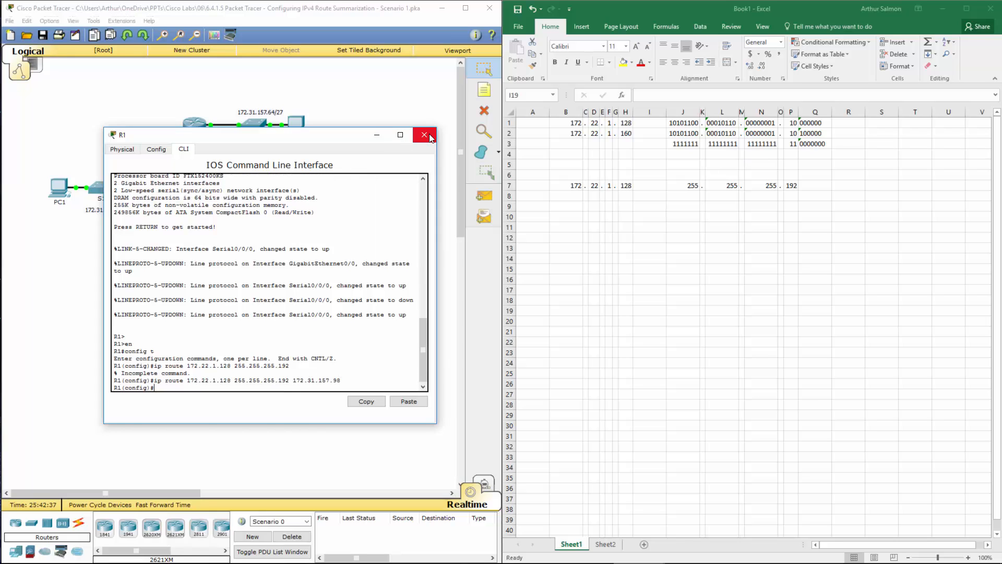
Close R1's window and open R3's command line interface
{"action": "left_click", "coordinate": [603, 544]}
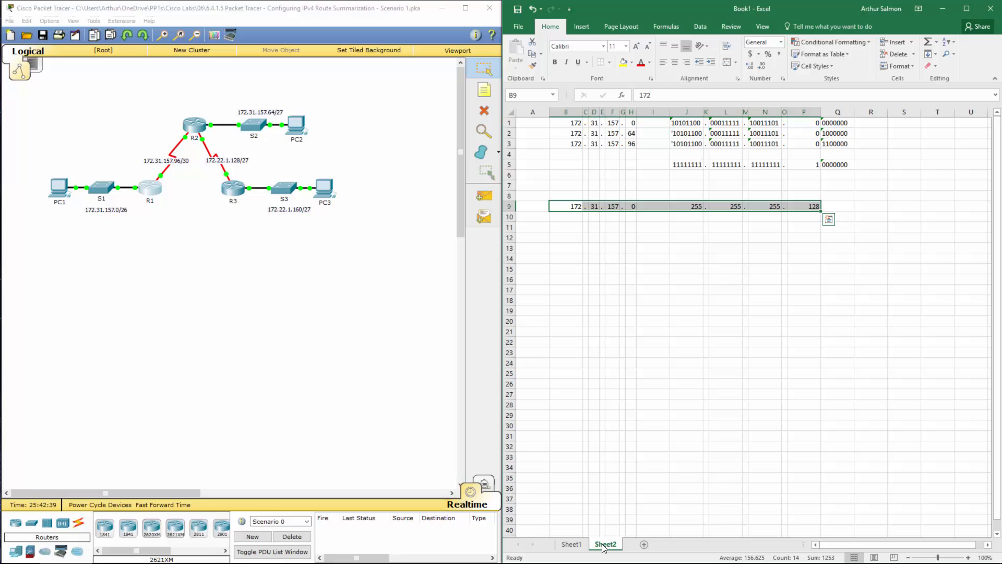
{"action": "mouse_move", "coordinate": [583, 537]}
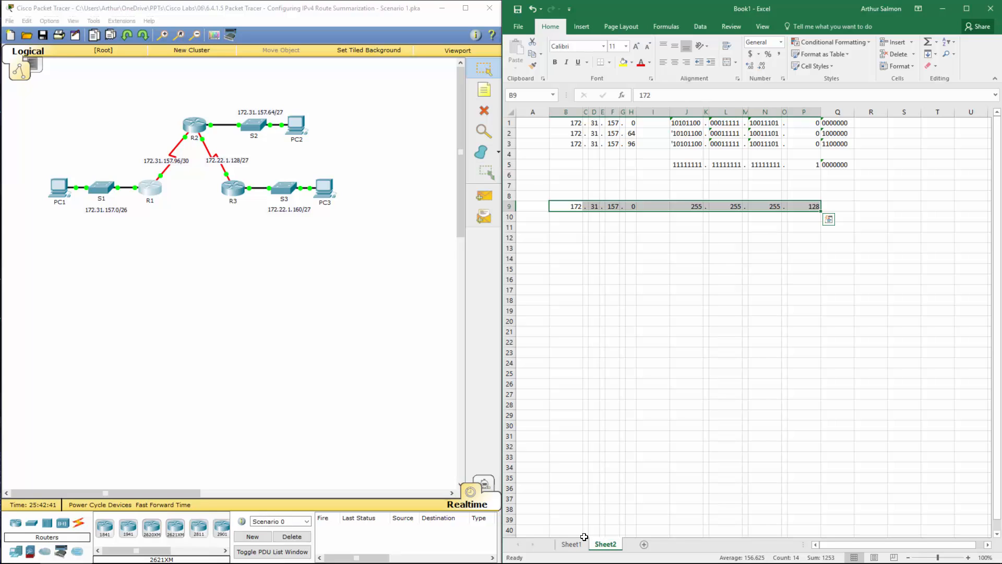
{"action": "double_click", "coordinate": [233, 189]}
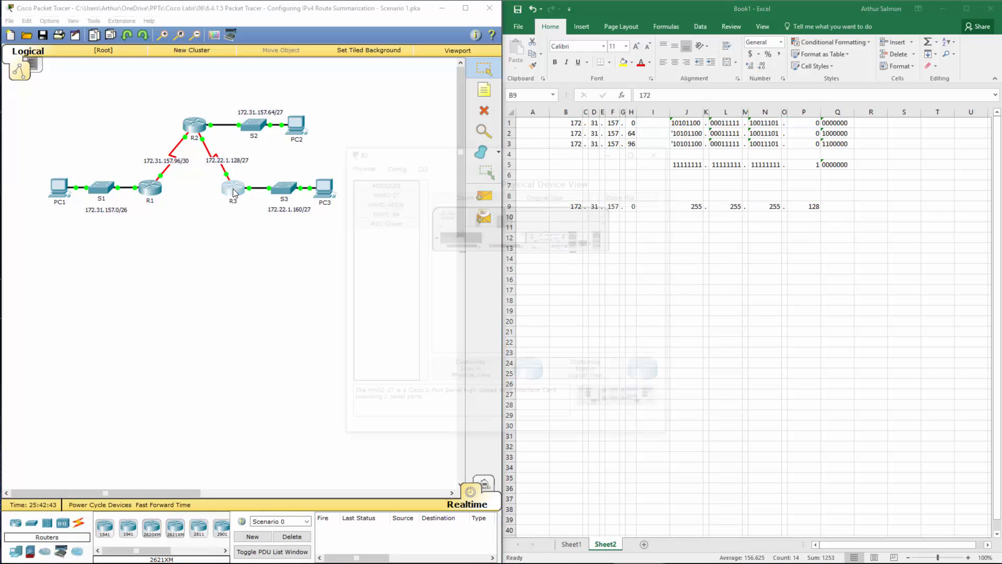
{"action": "left_click", "coordinate": [233, 188]}
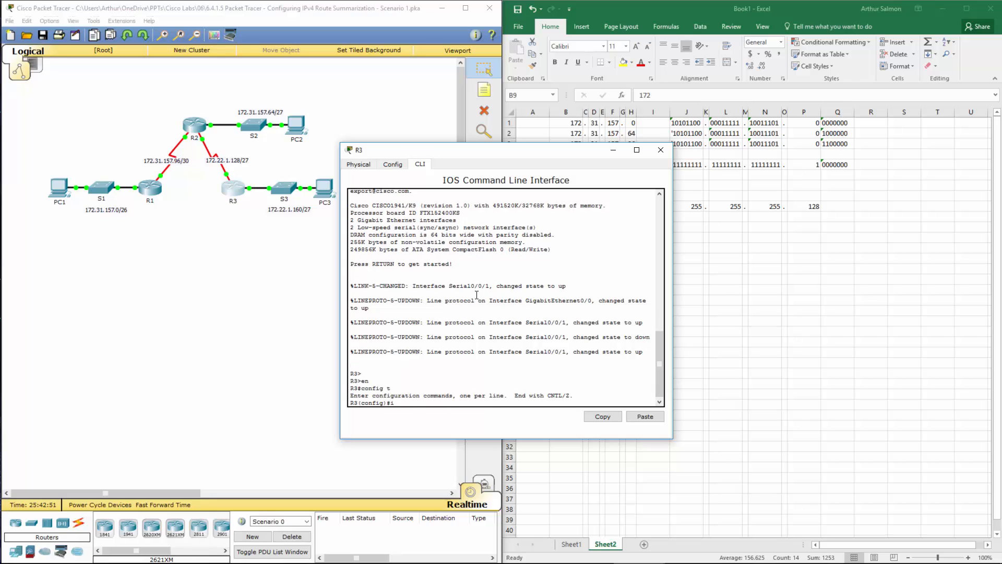
Enter 'ip route 172.31.157.0 255.255.255.128 s0/0/0' on R3
{"action": "type", "text": "ip route"}
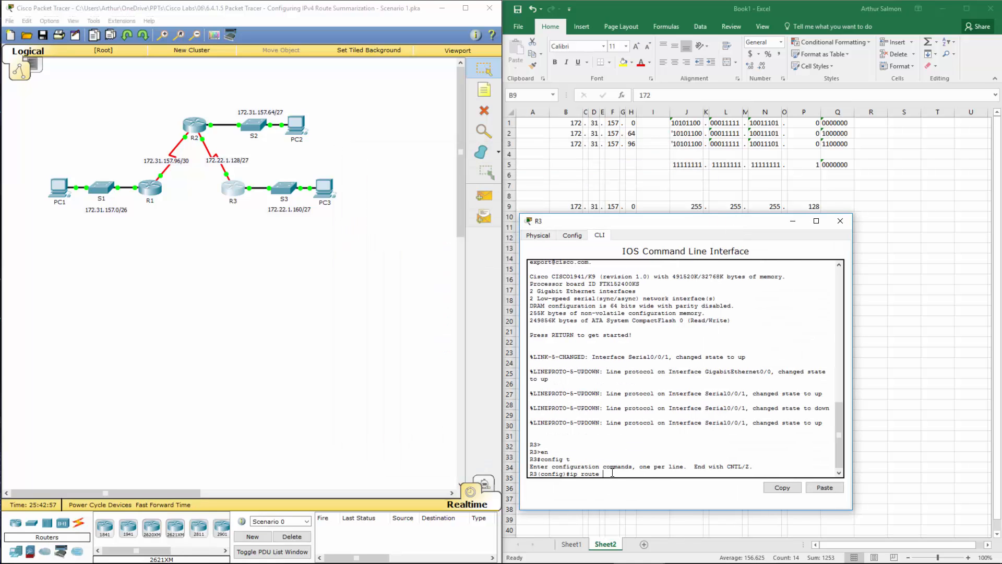
{"action": "type", "text": "172."}
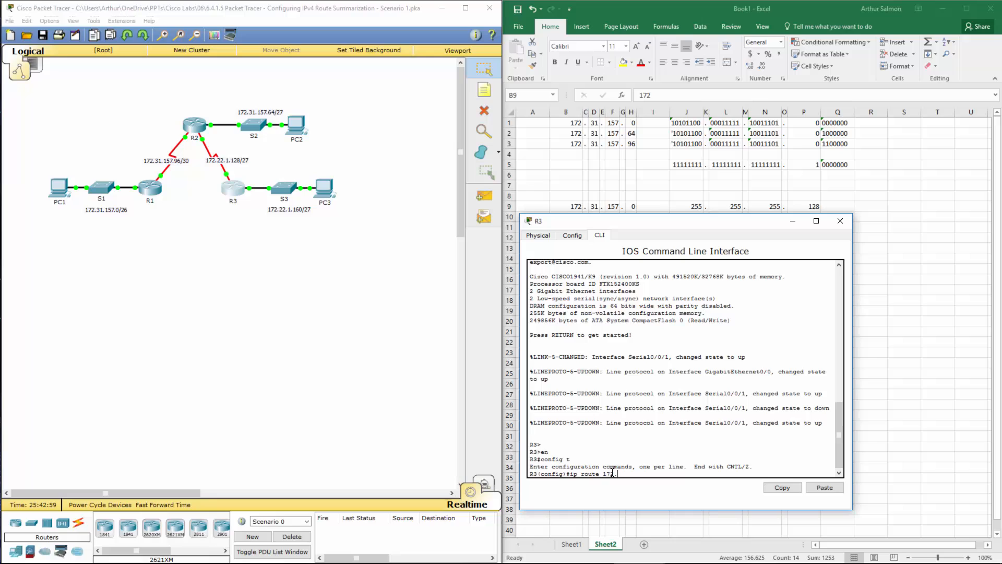
{"action": "type", "text": "31."}
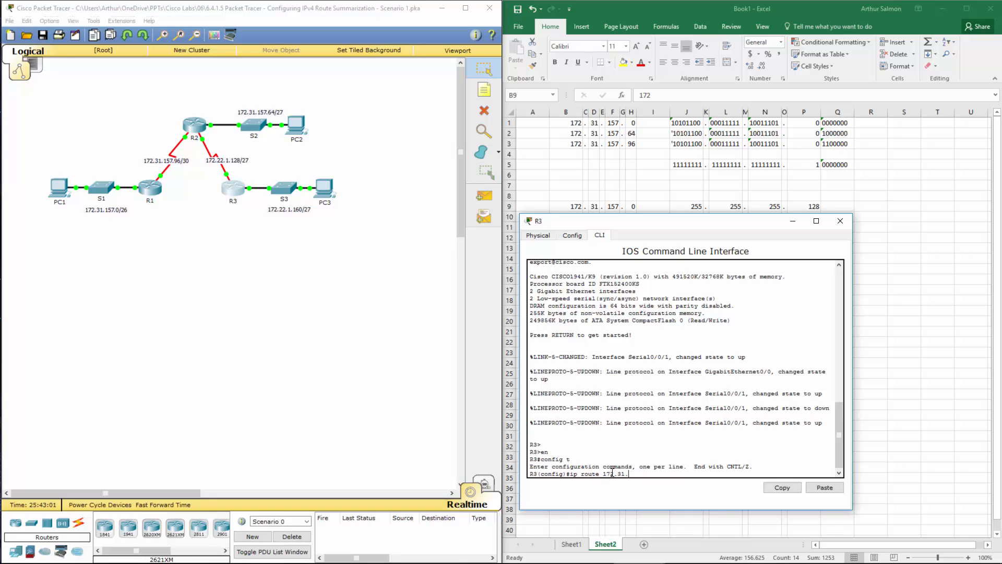
{"action": "type", "text": "157.0"}
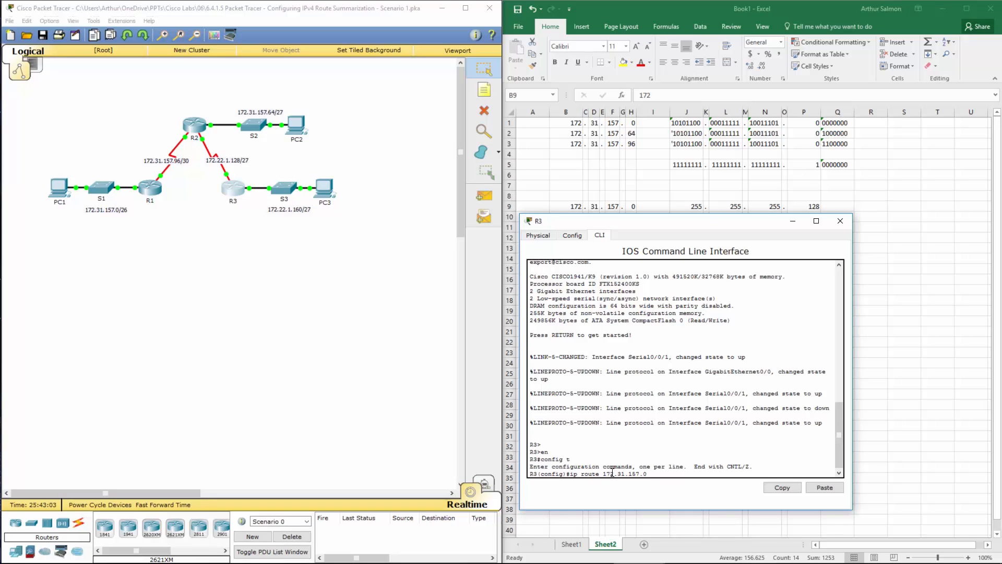
{"action": "type", "text": "255.255."}
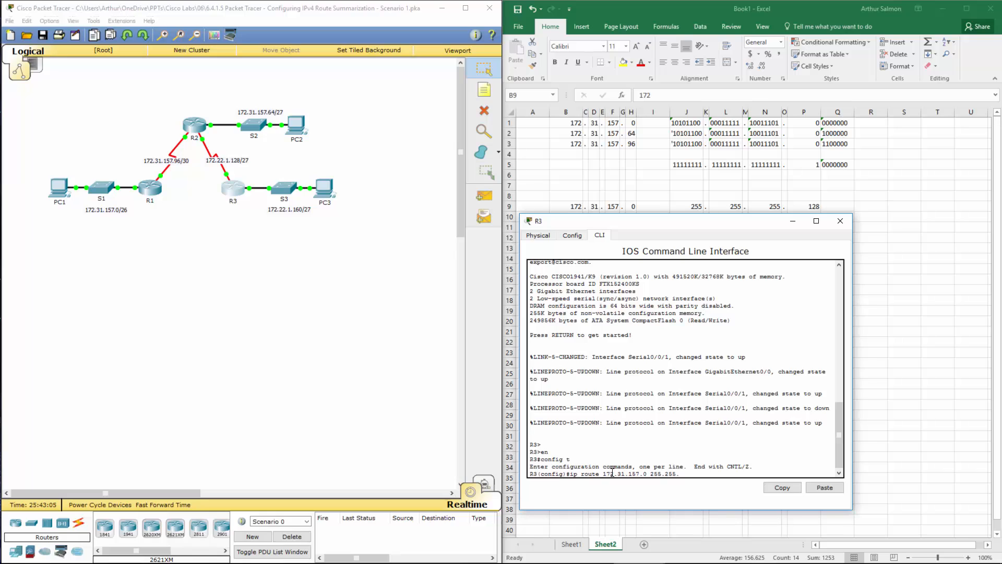
{"action": "type", "text": "255.127"}
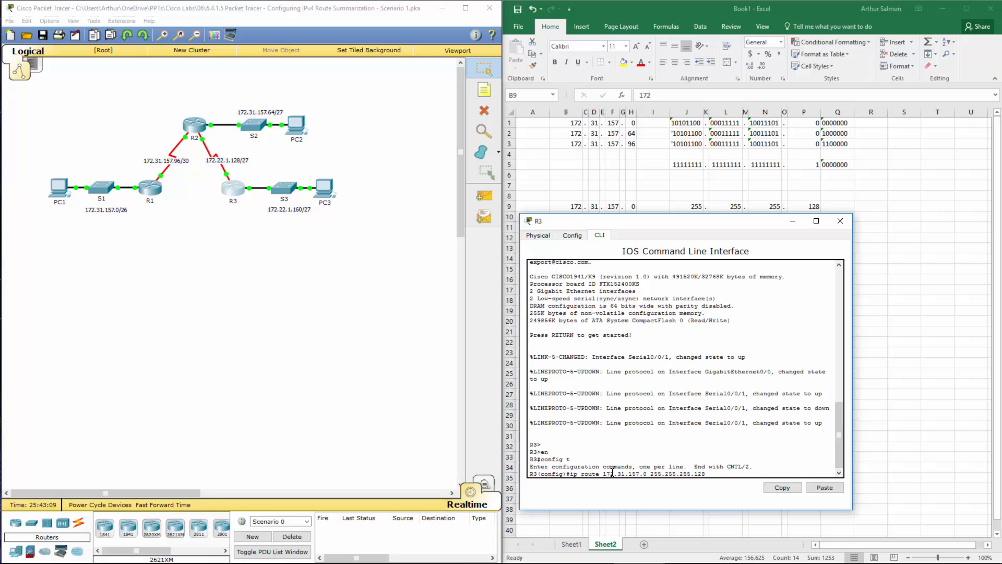
{"action": "type", "text": "s0/0/0"}
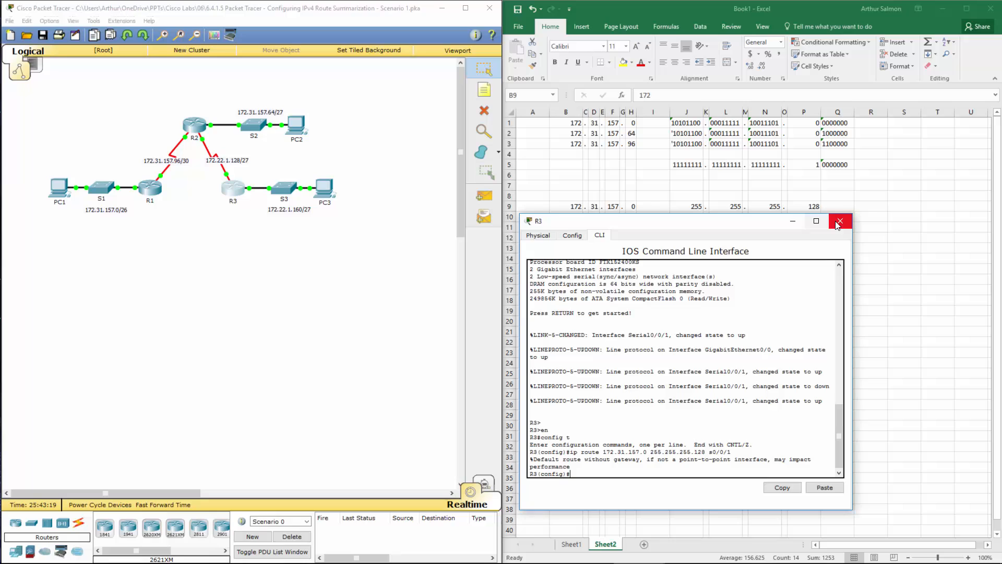
Close the R3 window, then launch Command Prompt from PC3's Desktop
{"action": "left_click", "coordinate": [839, 220]}
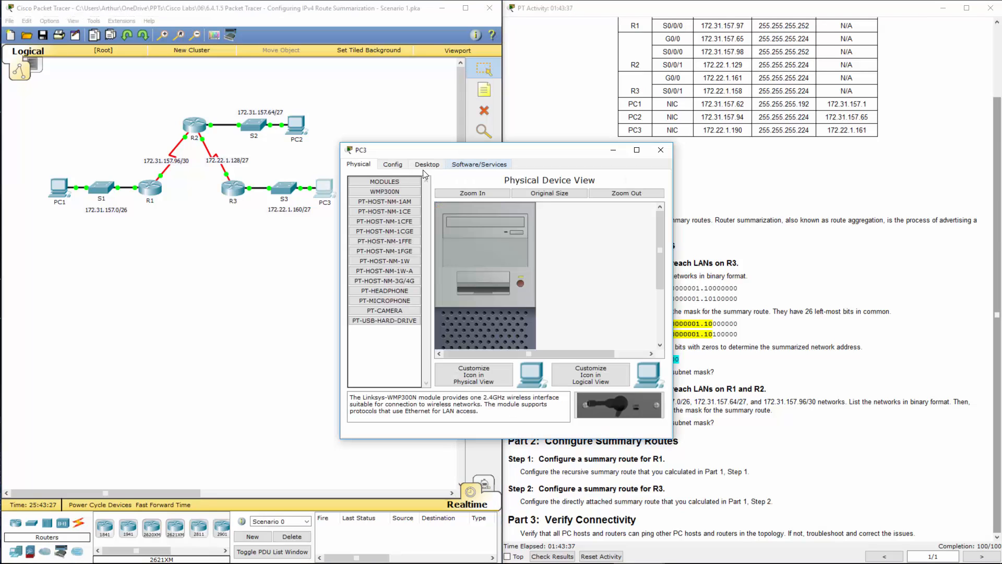
{"action": "left_click", "coordinate": [427, 164]}
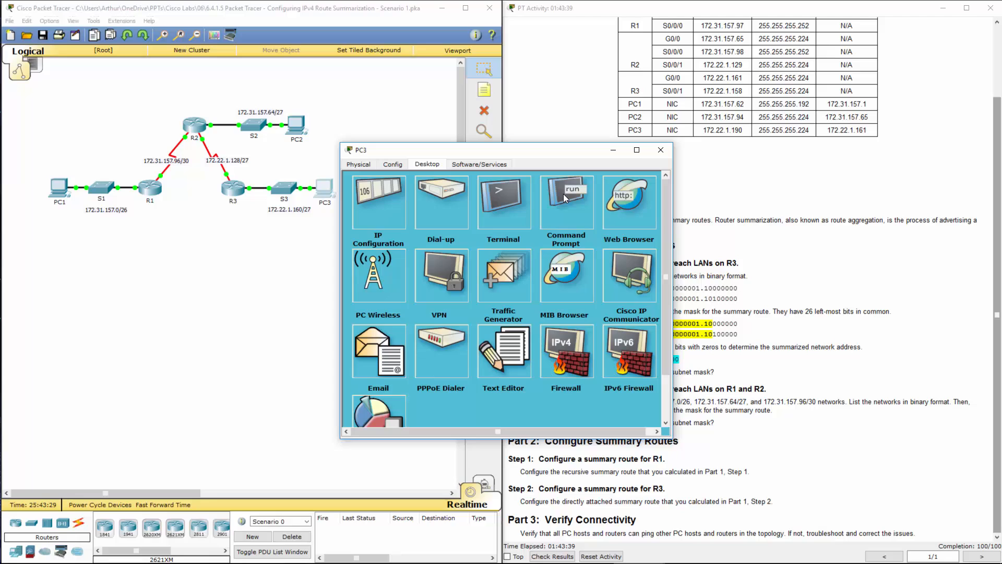
{"action": "left_click", "coordinate": [564, 201]}
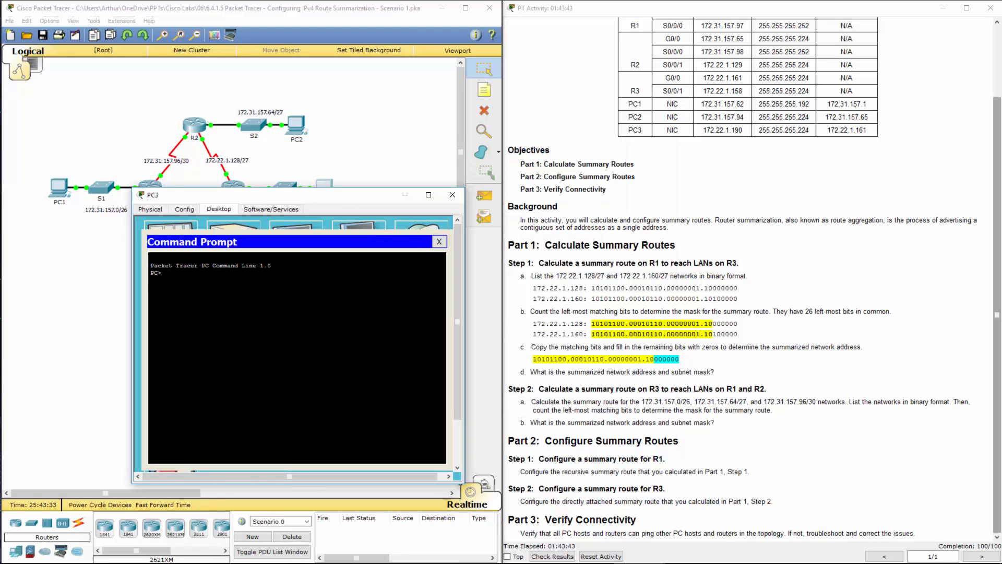
Ping PC1 at 172.31.157.62 twice from PC3, getting 3 of 4 replies first
{"action": "type", "text": "ping"}
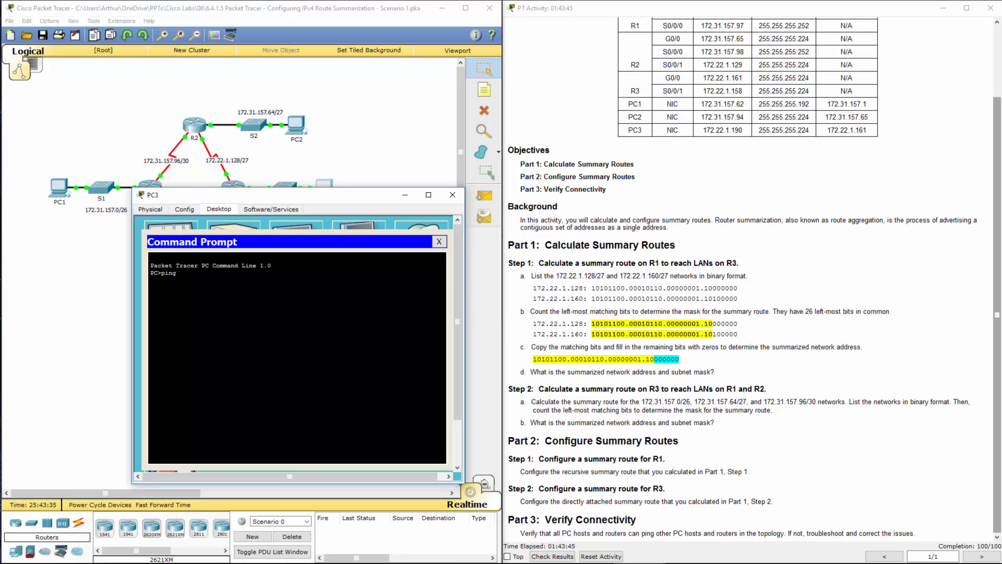
{"action": "type", "text": "172."}
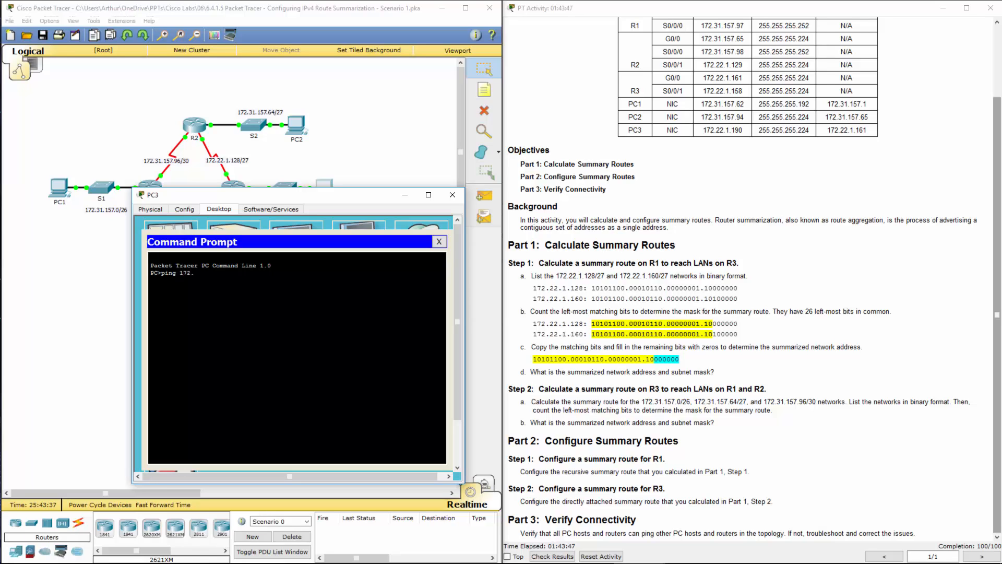
{"action": "type", "text": "31.157"}
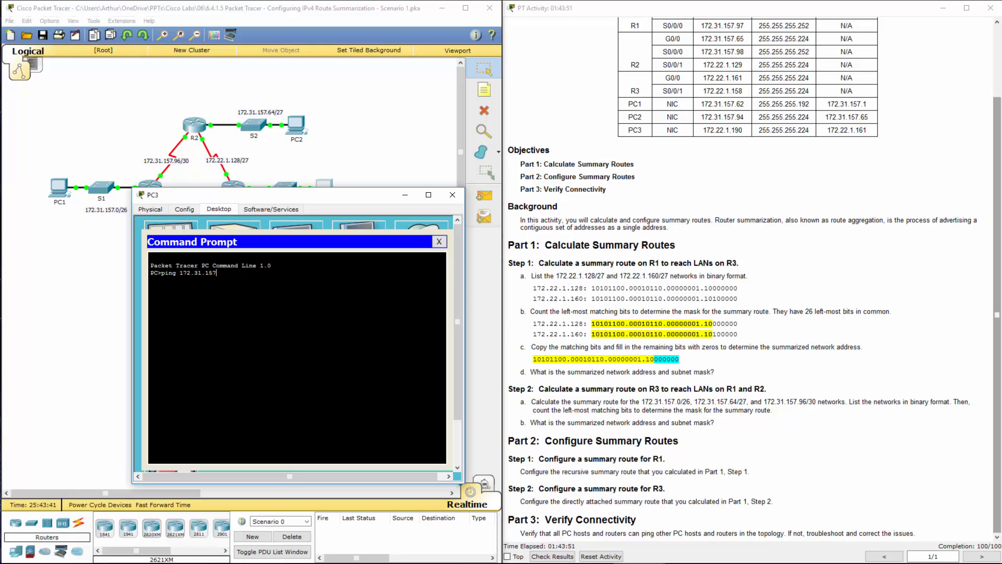
{"action": "type", "text": ".62"}
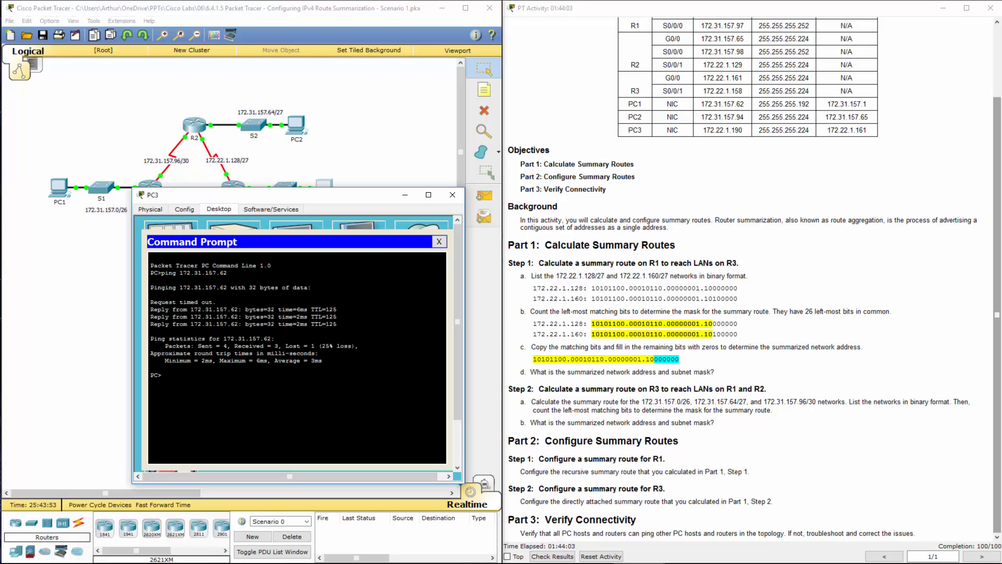
{"action": "type", "text": "ping 172.31.157.62"}
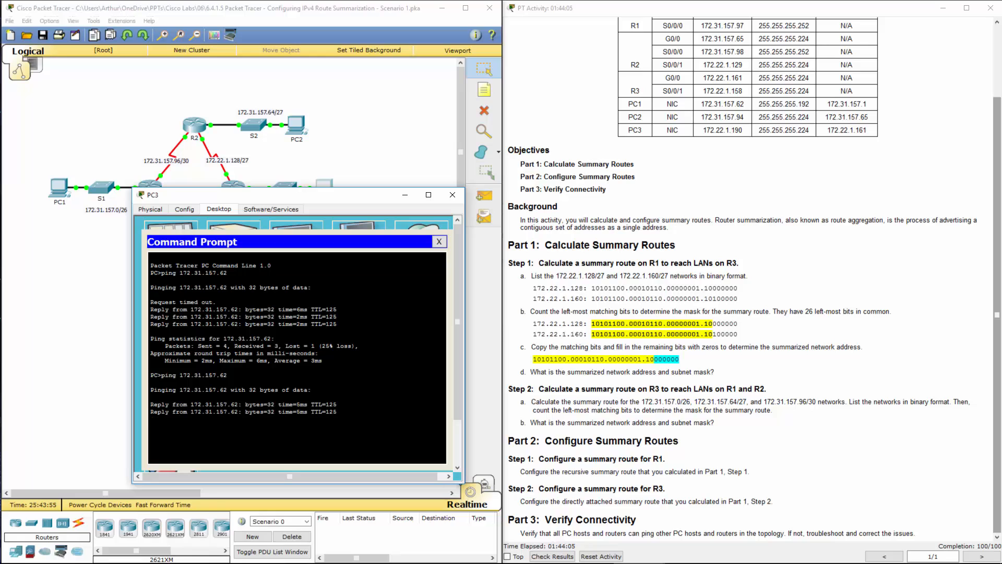